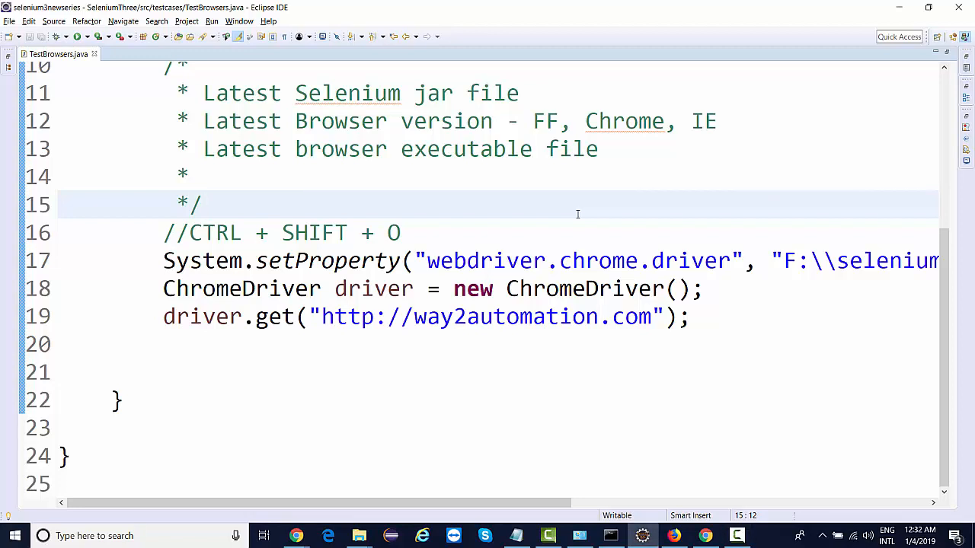
Replace ChromeDriver with InternetExplorerDriver on line 18, save, and comment out the old line
left_click(256, 290)
type("InternetEx")
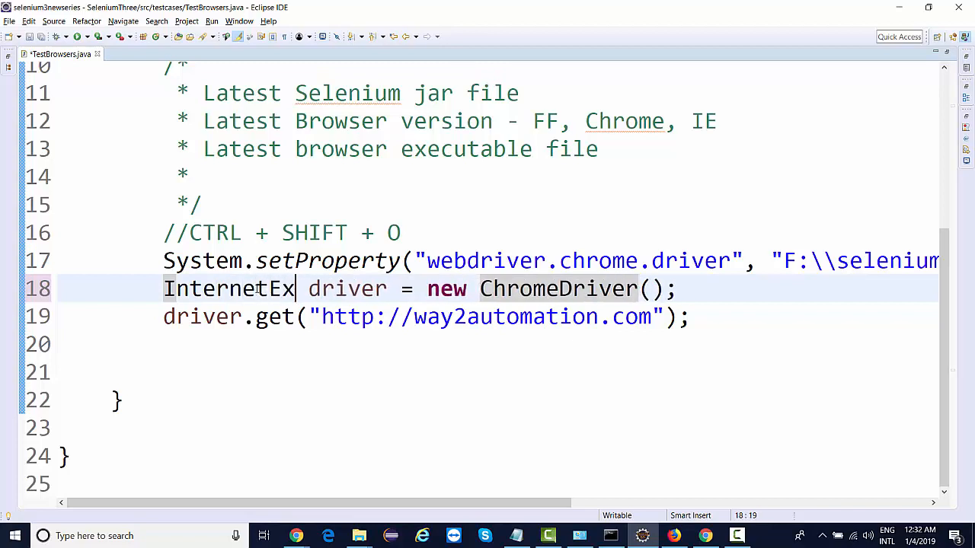
type("plorerDrive")
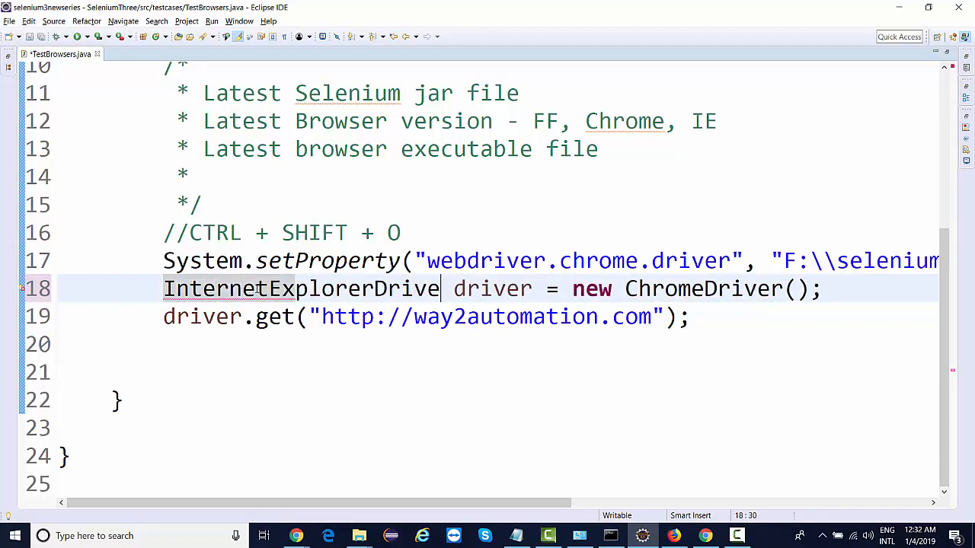
double_click(304, 290)
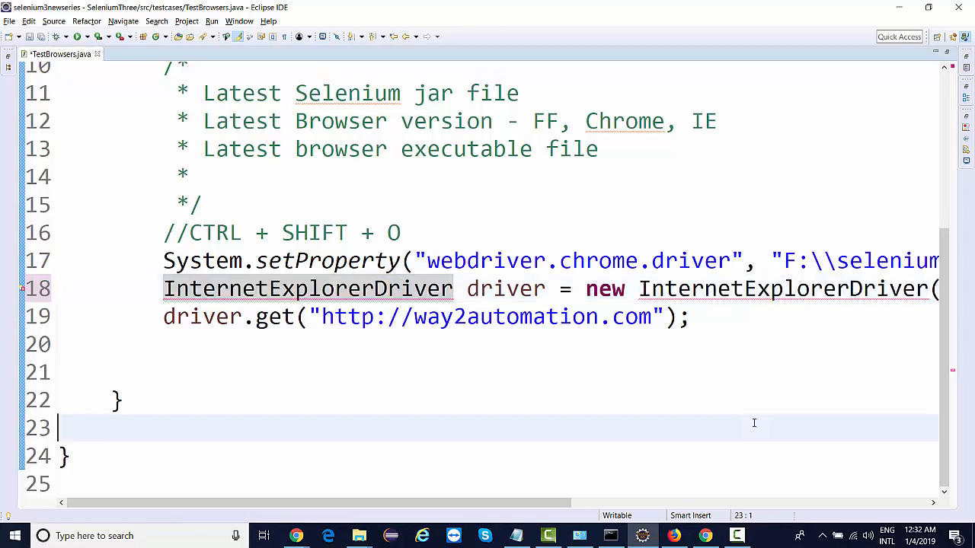
key("ctrl+s")
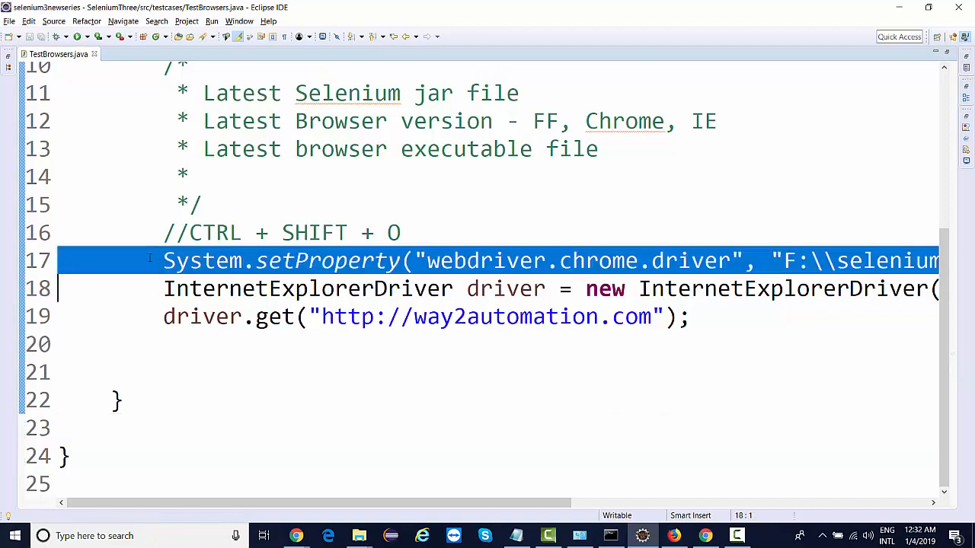
key("ctrl+/")
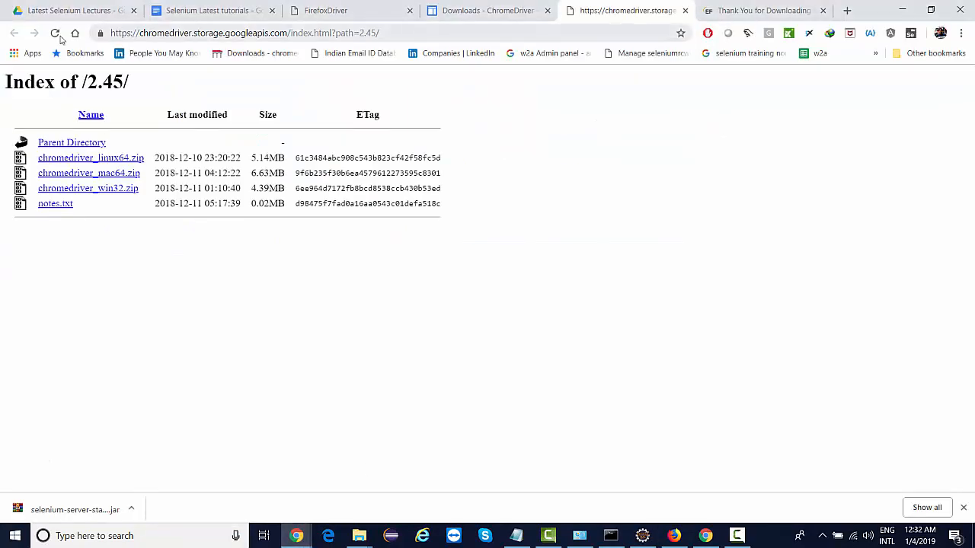
Scroll the Selenium downloads page to The Internet Explorer Driver Server section
left_click(487, 10)
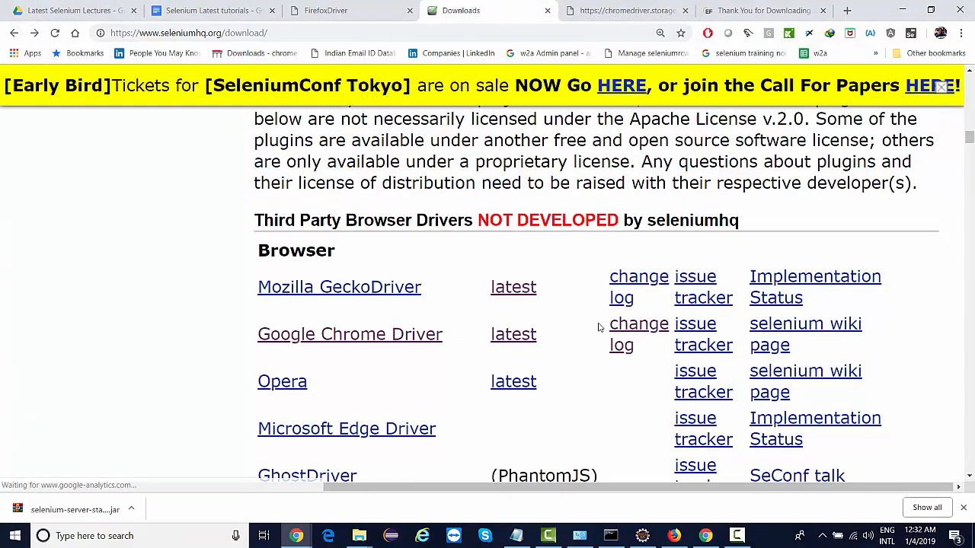
scroll("down", 3)
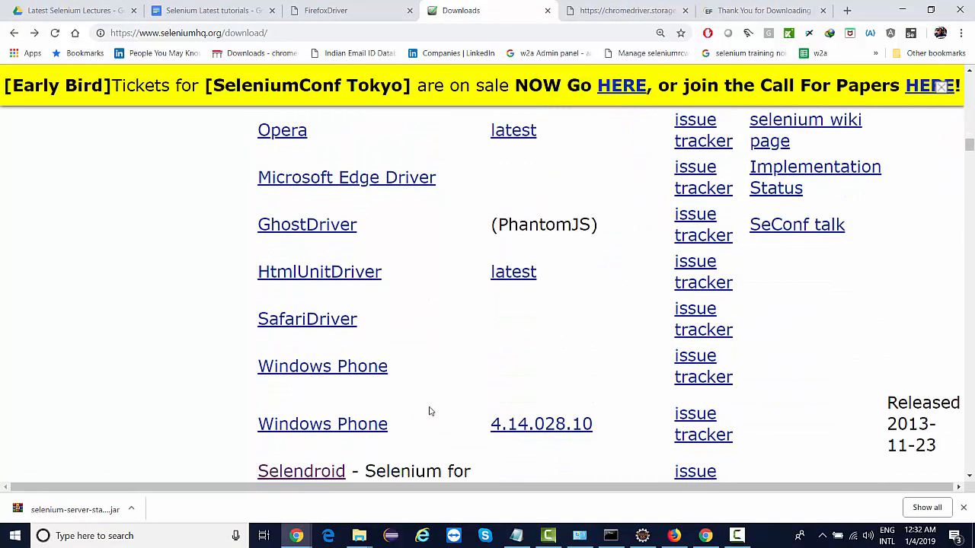
scroll("down", 3)
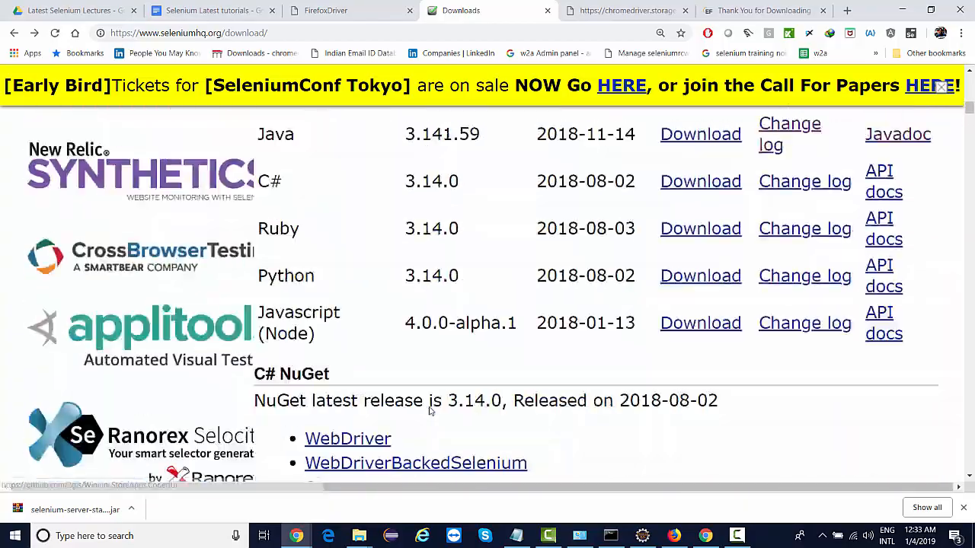
scroll("down", 3)
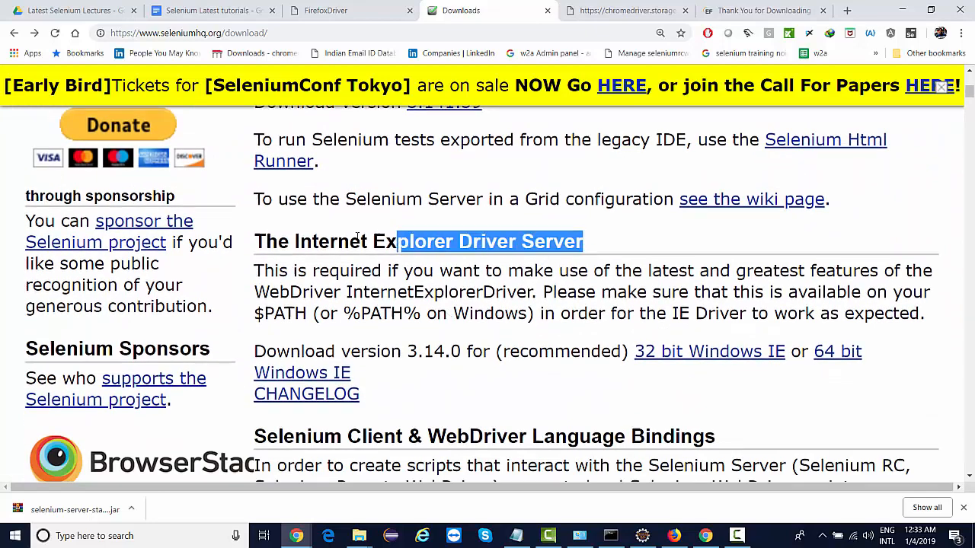
scroll("down", 3)
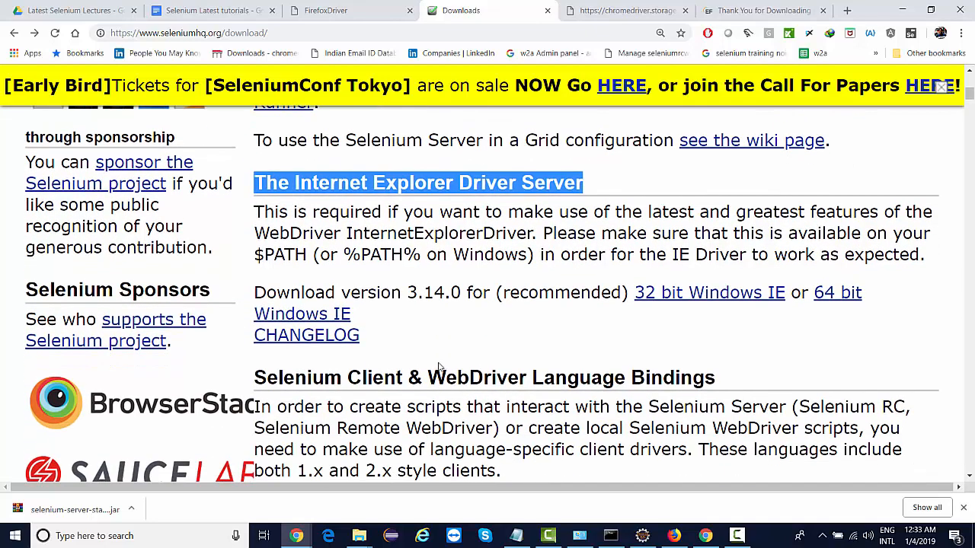
scroll("down", 3)
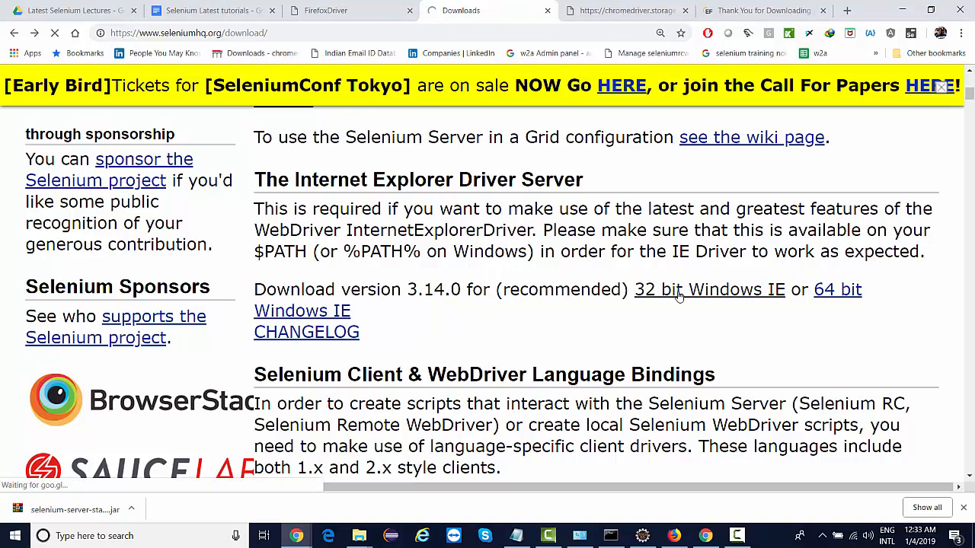
Download the 32 bit Windows IE driver 3.14.0, keeping it as a numbered duplicate
left_click(710, 289)
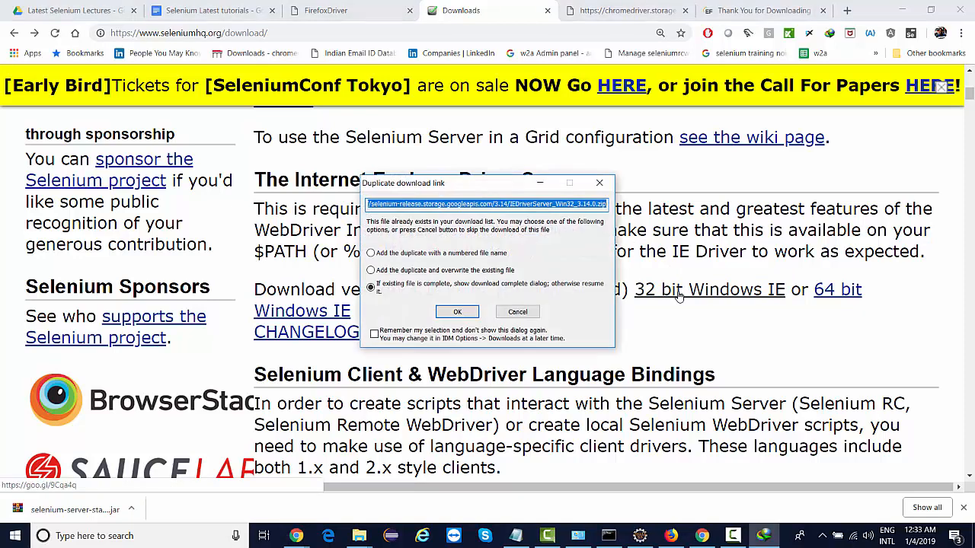
left_click(370, 253)
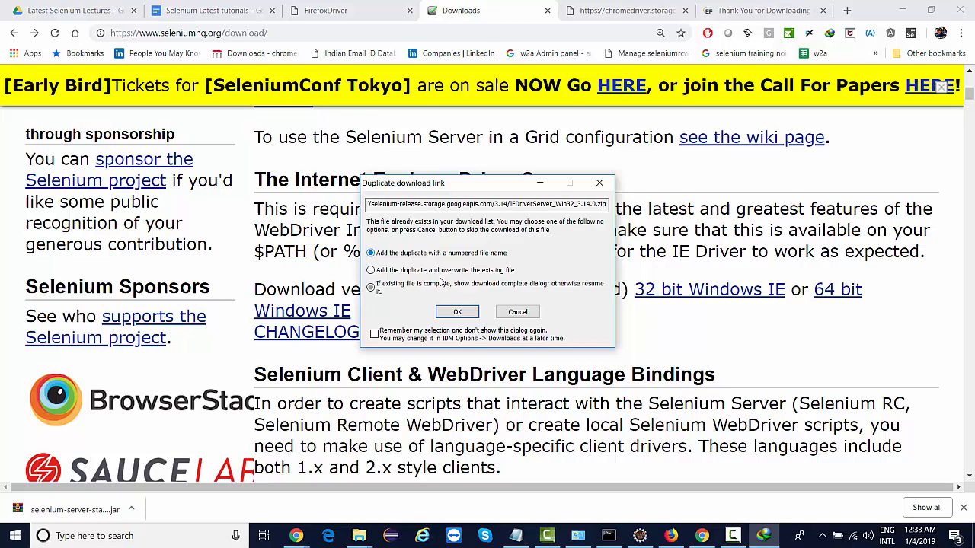
left_click(457, 311)
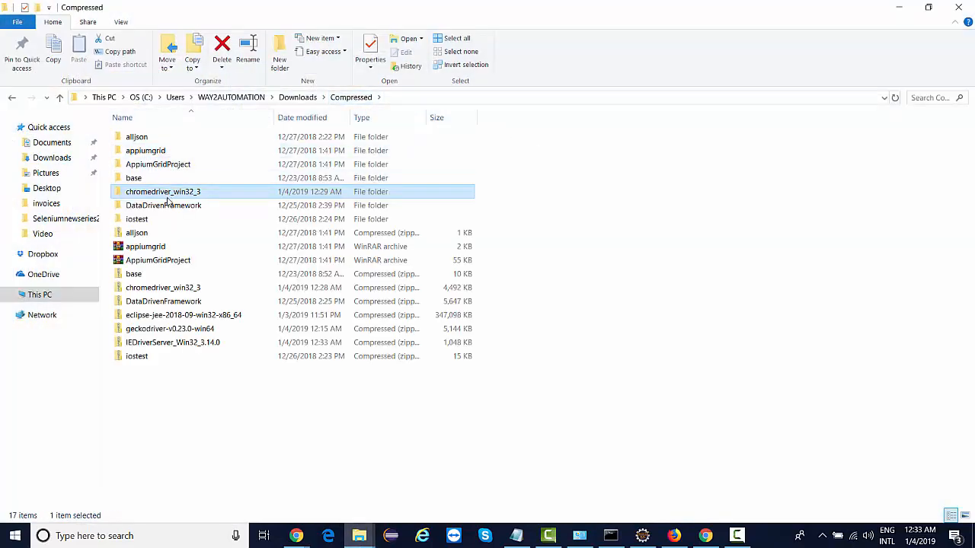
Extract the IEDriverServer_Win32_3.14.0 zip, check its contents, and go to selenium-prerequisite\executables
right_click(173, 341)
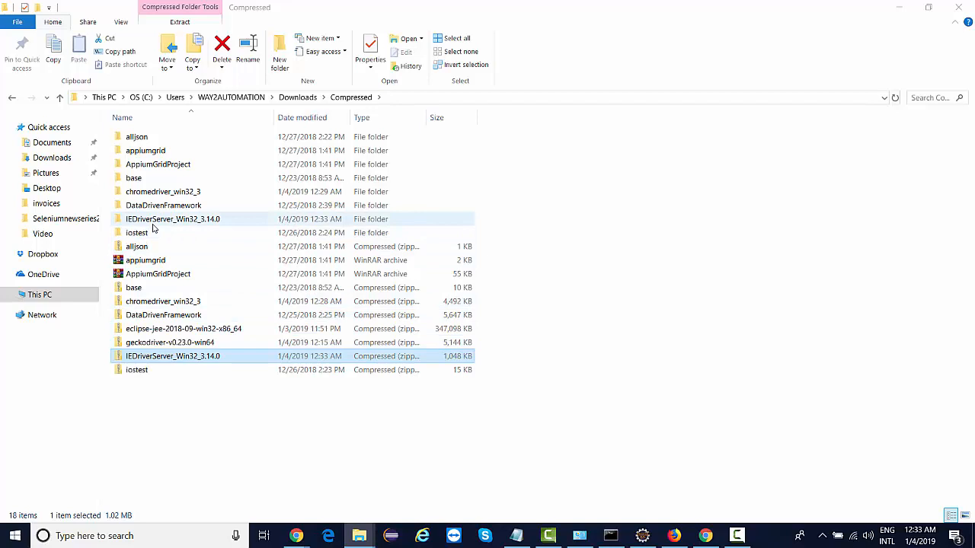
double_click(172, 219)
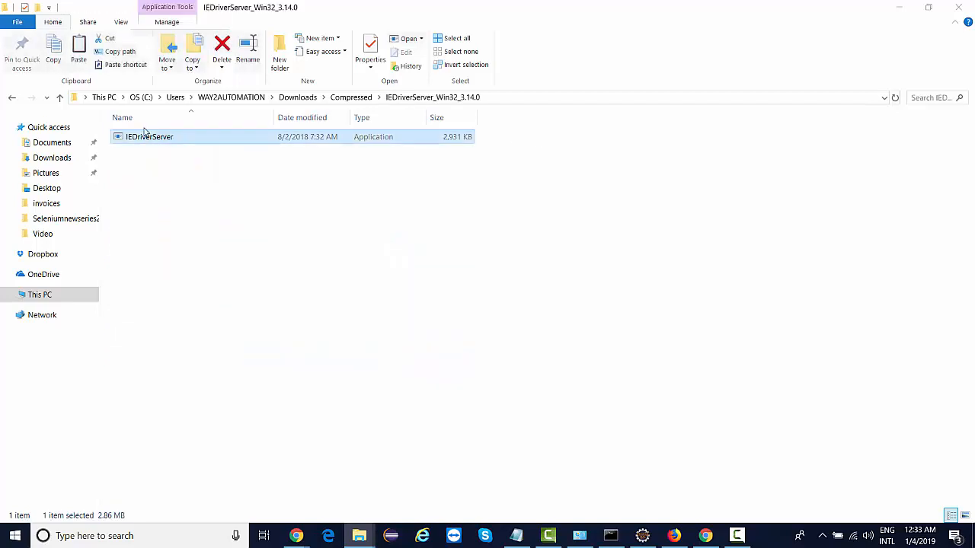
mouse_move(359, 536)
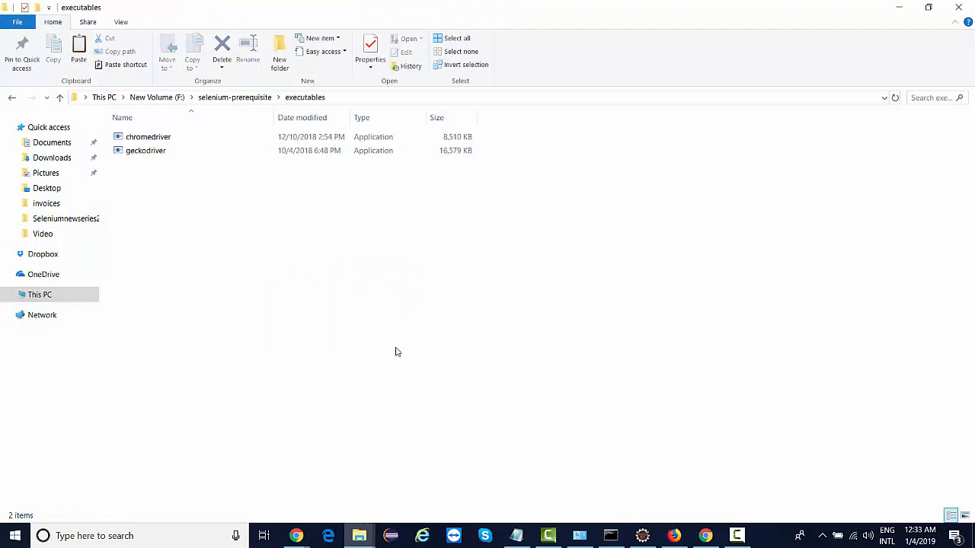
left_click(149, 164)
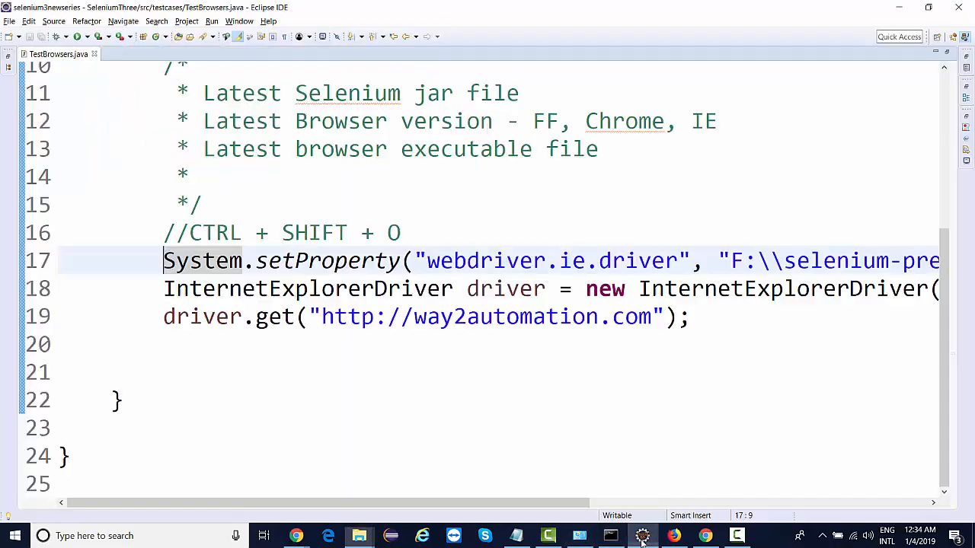
Run TestBrowsers with webdriver.ie.driver set and read the IEDriverServer 3.14.0 output and SessionNotCreatedException
left_click(402, 232)
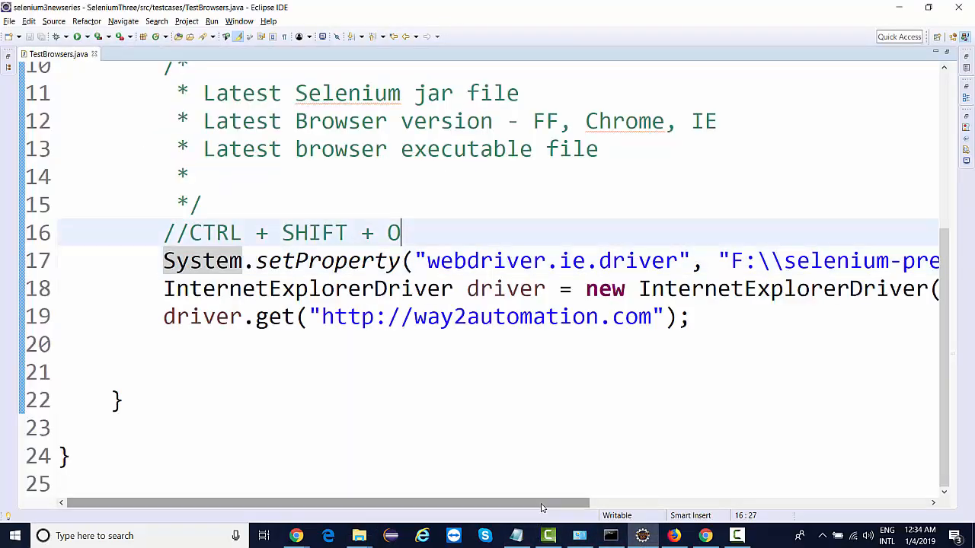
scroll("right", 3)
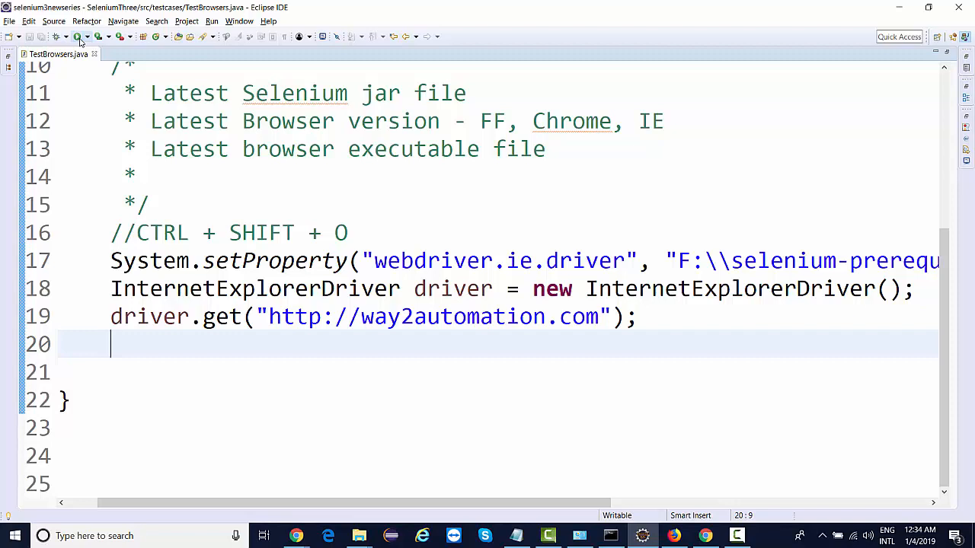
left_click(79, 36)
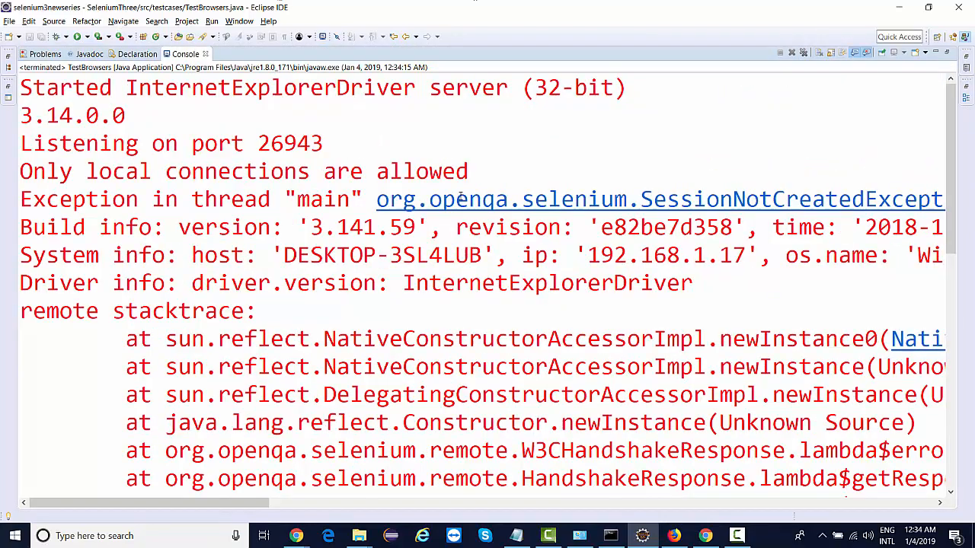
double_click(89, 116)
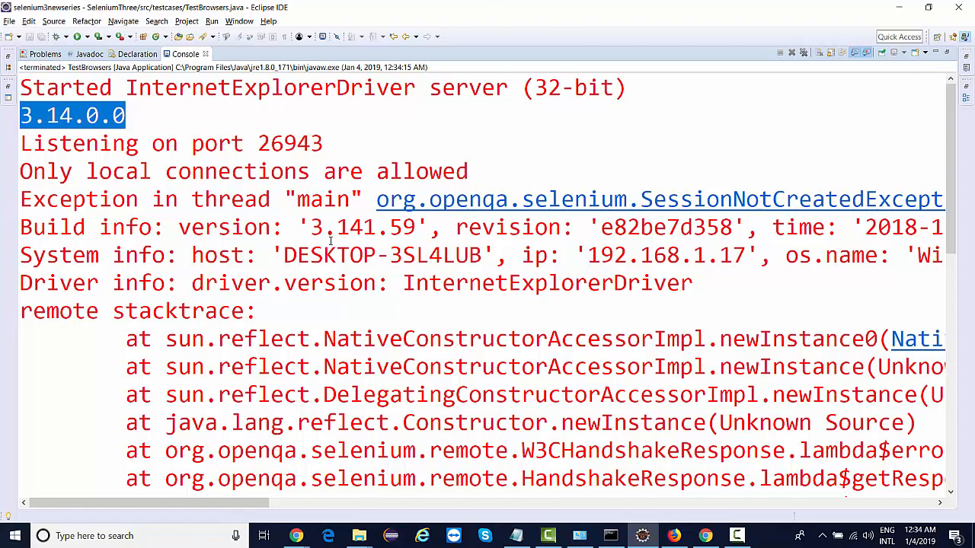
scroll("right", 3)
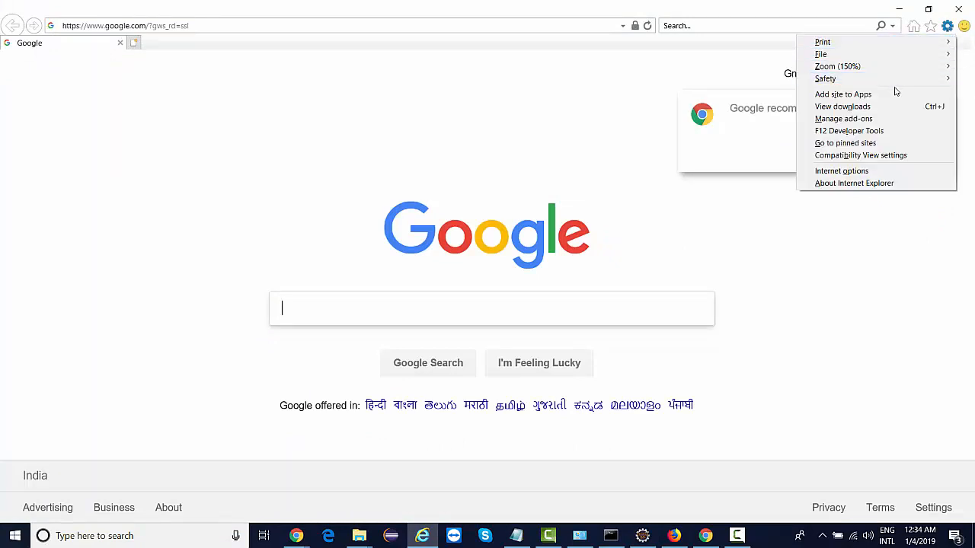
In Internet Options Security, check Protected Mode for the Trusted sites and Restricted sites zones
left_click(841, 171)
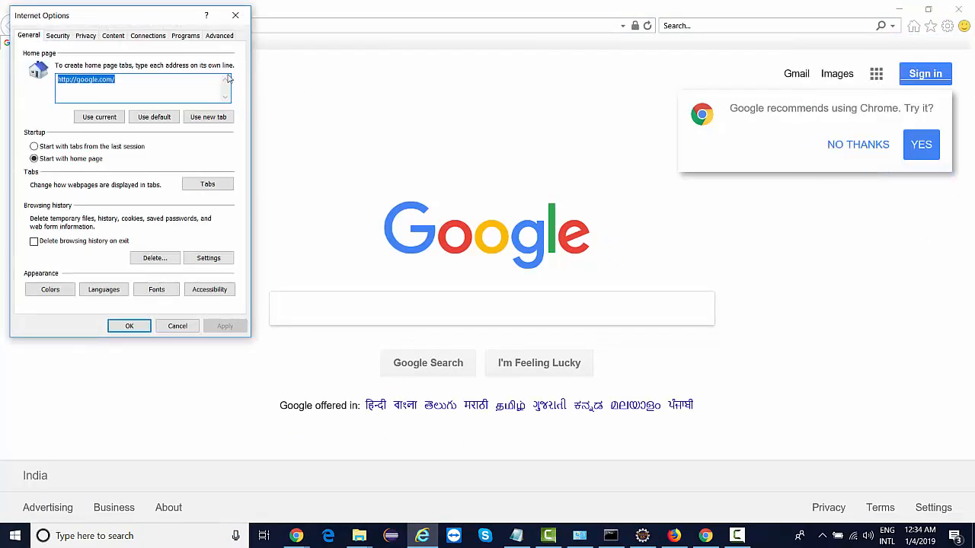
left_click(58, 35)
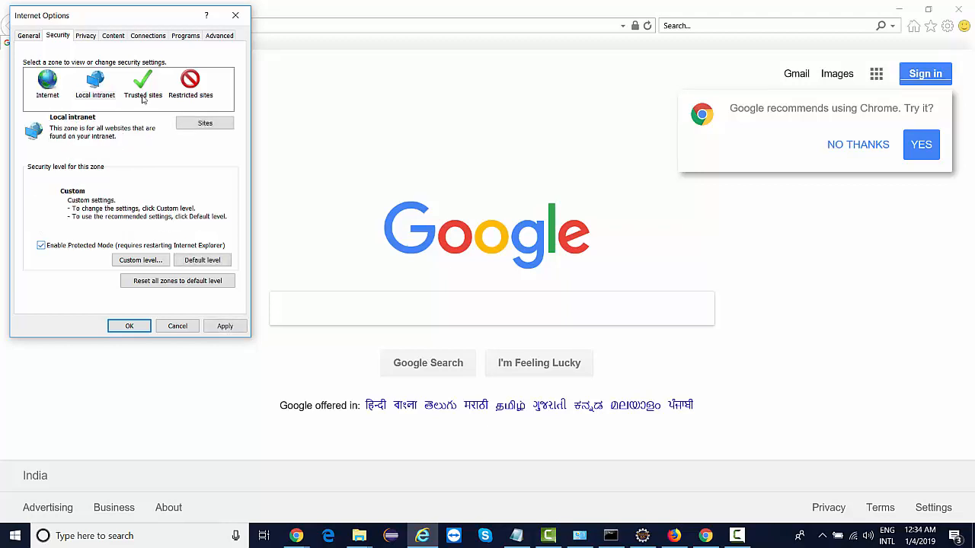
left_click(143, 84)
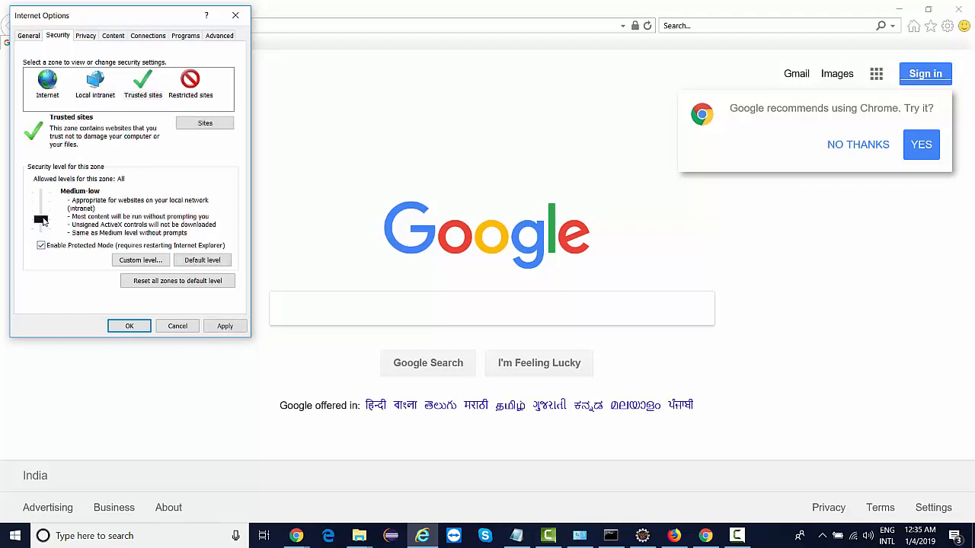
left_click(191, 83)
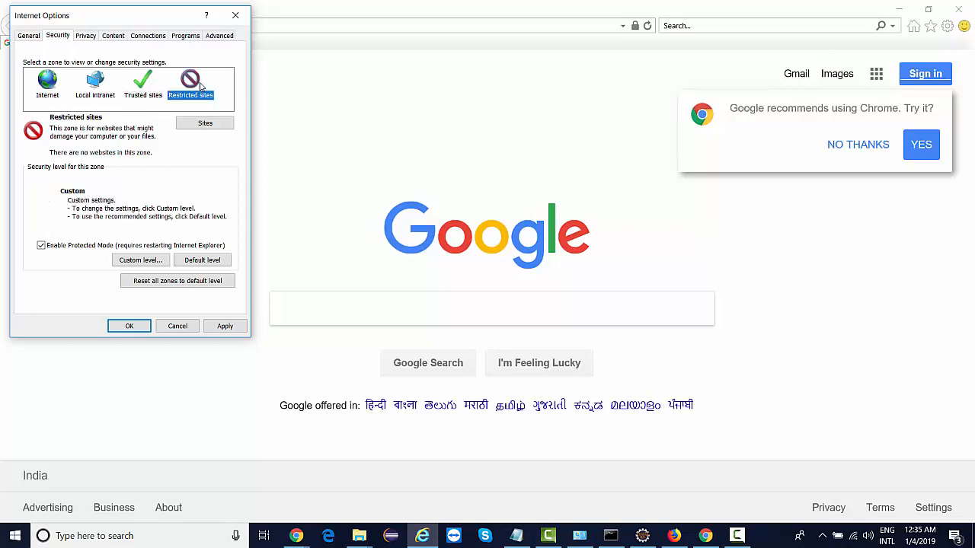
left_click(143, 82)
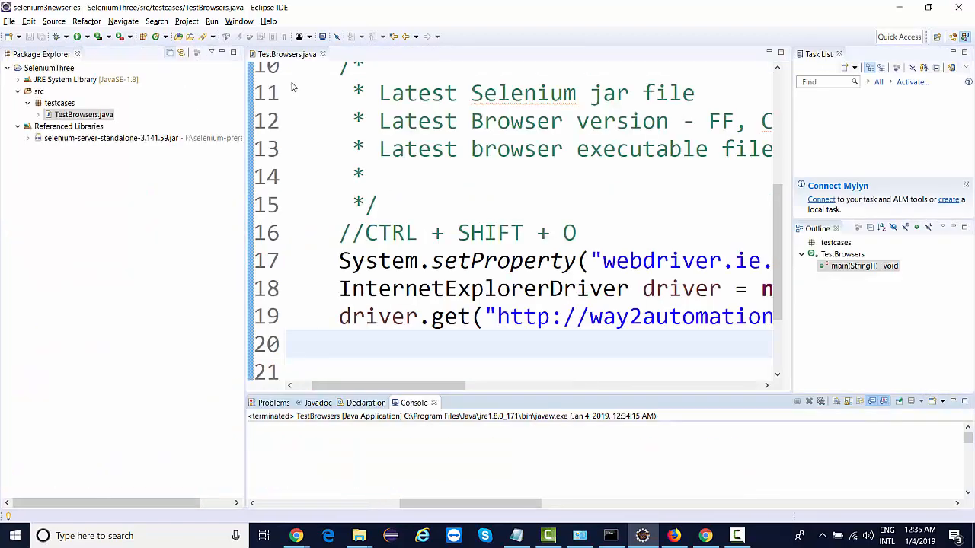
Rerun TestBrowsers and read the 'Unexpected error launching Internet Explorer. Browser zoom level' console message
left_click(405, 149)
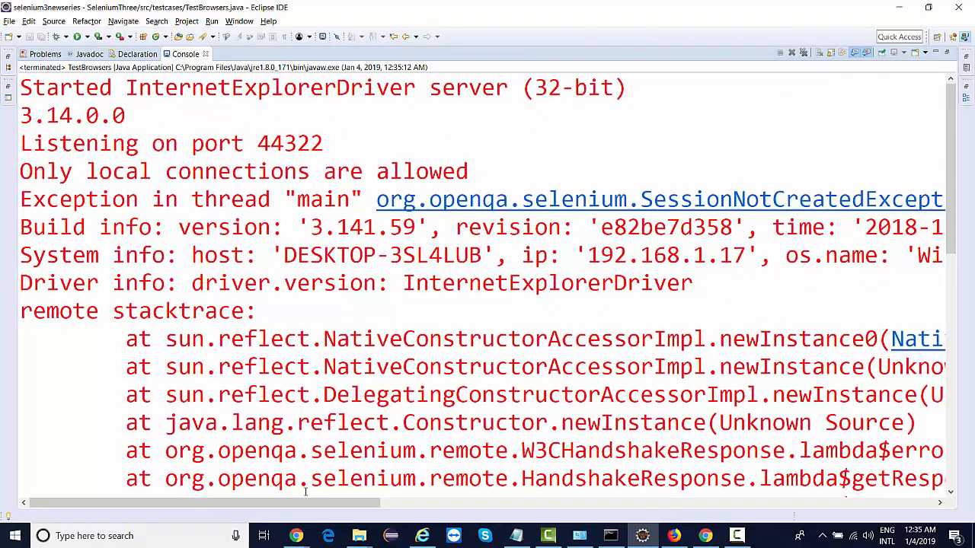
scroll("right", 3)
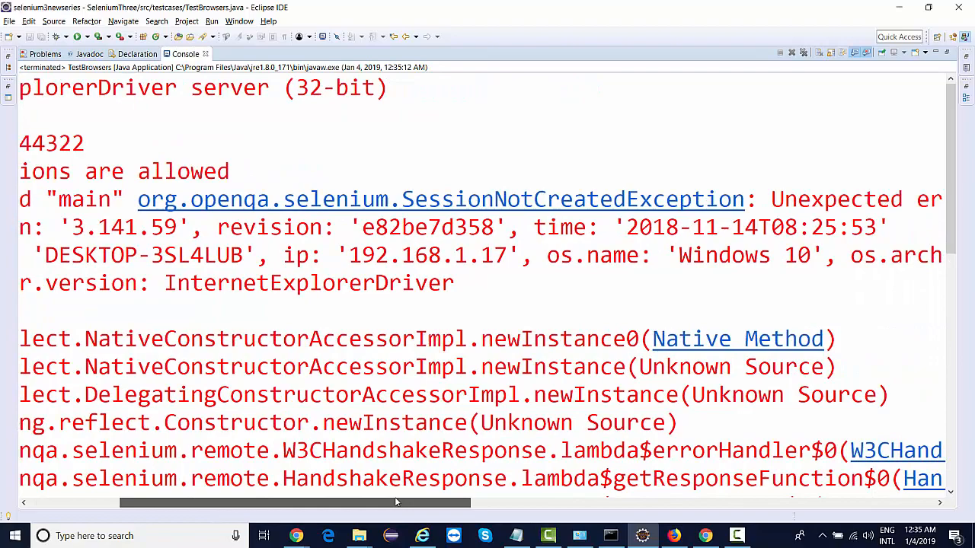
scroll("right", 3)
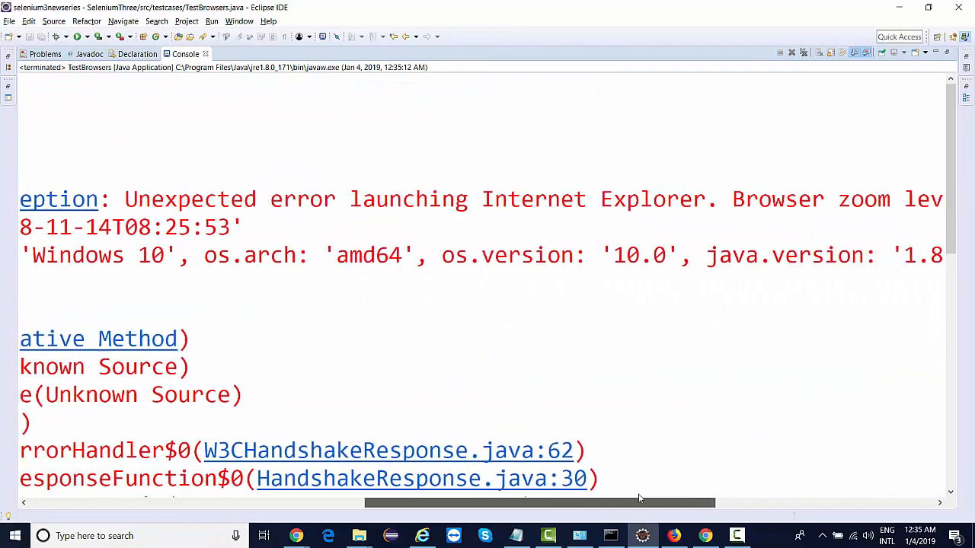
scroll("right", 3)
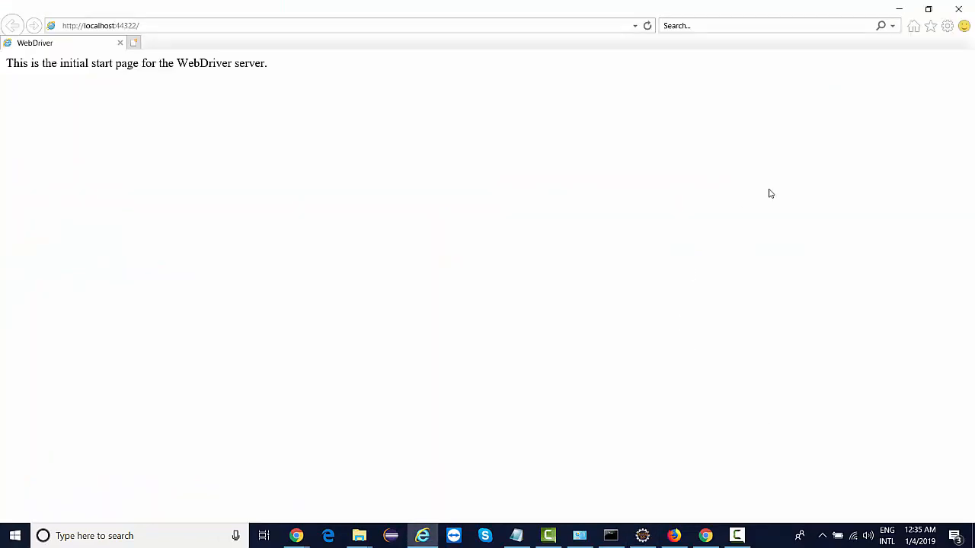
Close the WebDriver-launched Internet Explorer window to return to the test code
left_click(948, 24)
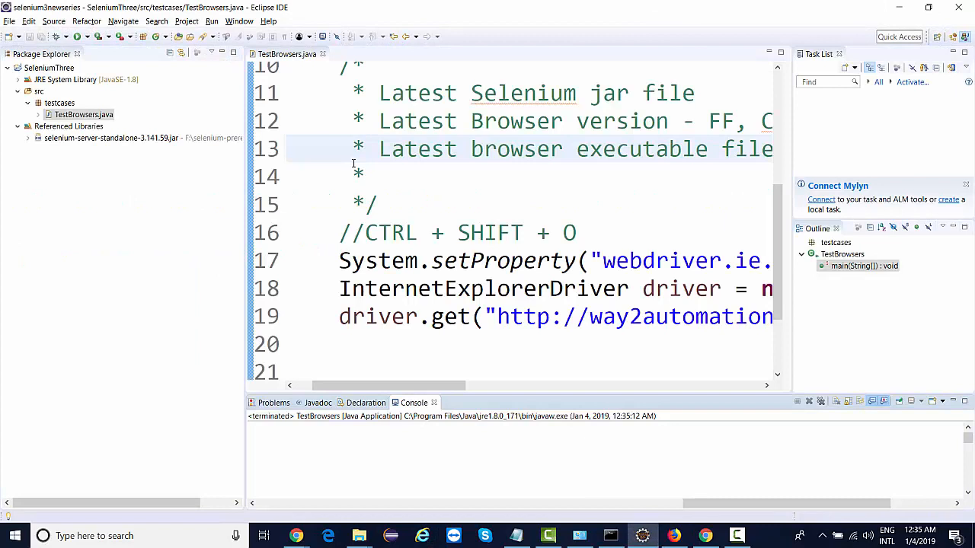
Review the setProperty and InternetExplorerDriver lines, then search Windows for File Explorer
left_click(366, 177)
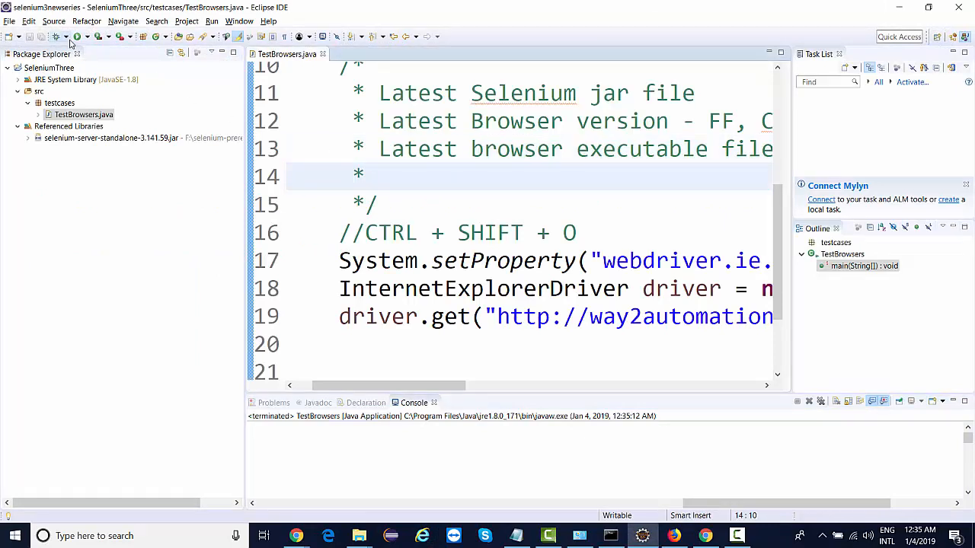
left_click(79, 37)
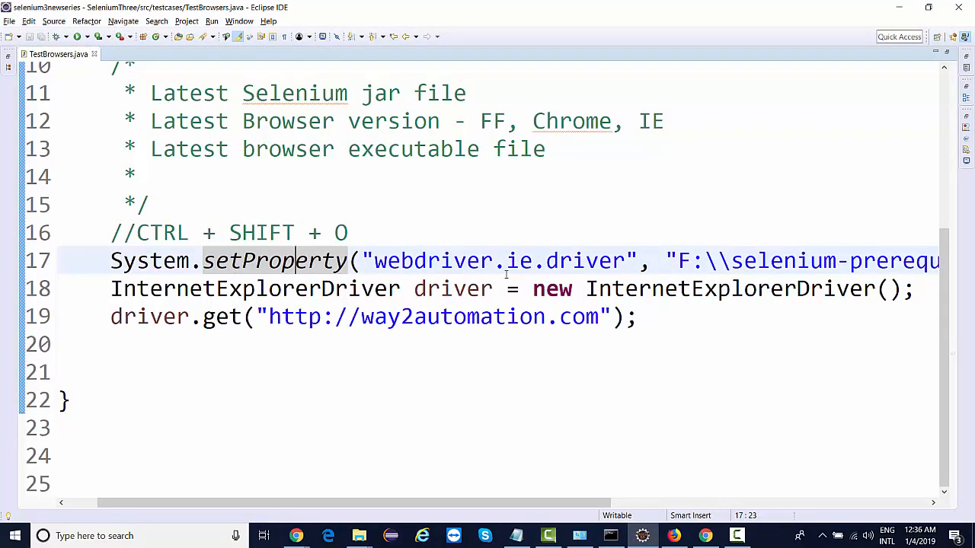
left_click(544, 177)
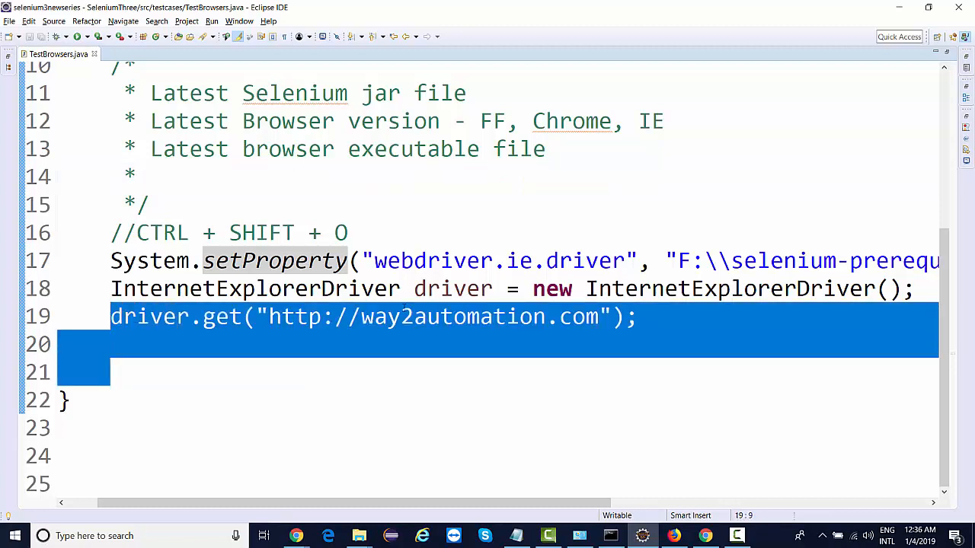
left_click(267, 317)
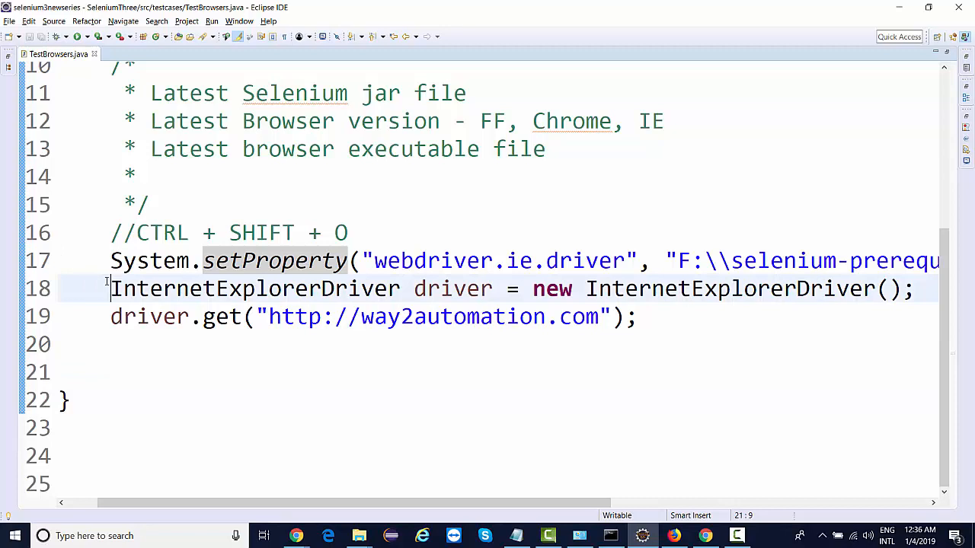
double_click(249, 289)
type("f")
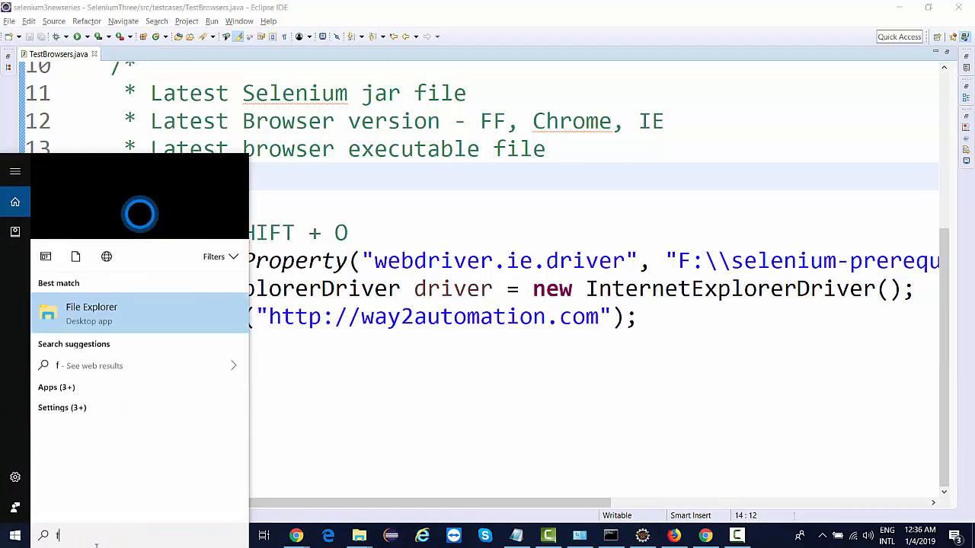
Go to F:\seleniumworkspaces and into Batch25thNov2018WebDriver\WebDriverMavenProj source folders
type(":\\seleniumworkspaces")
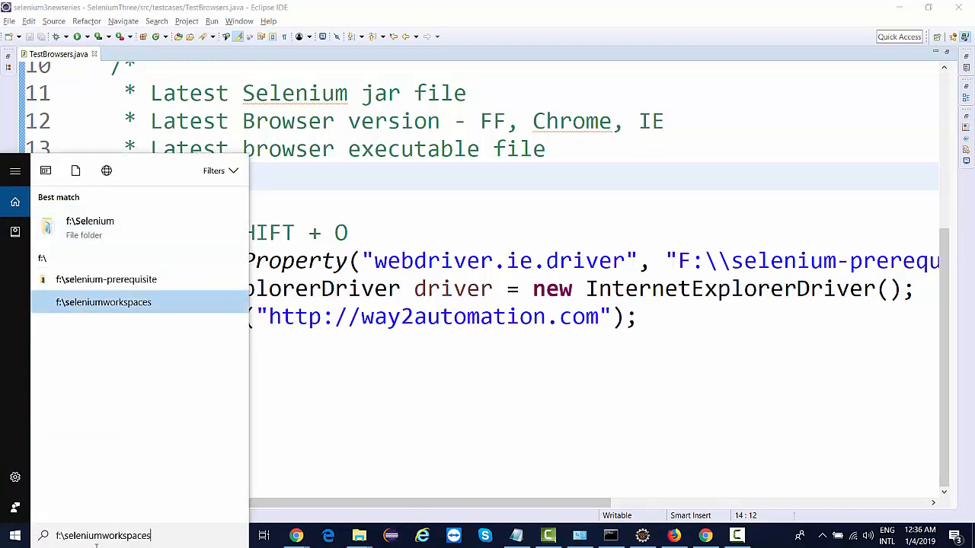
left_click(103, 302)
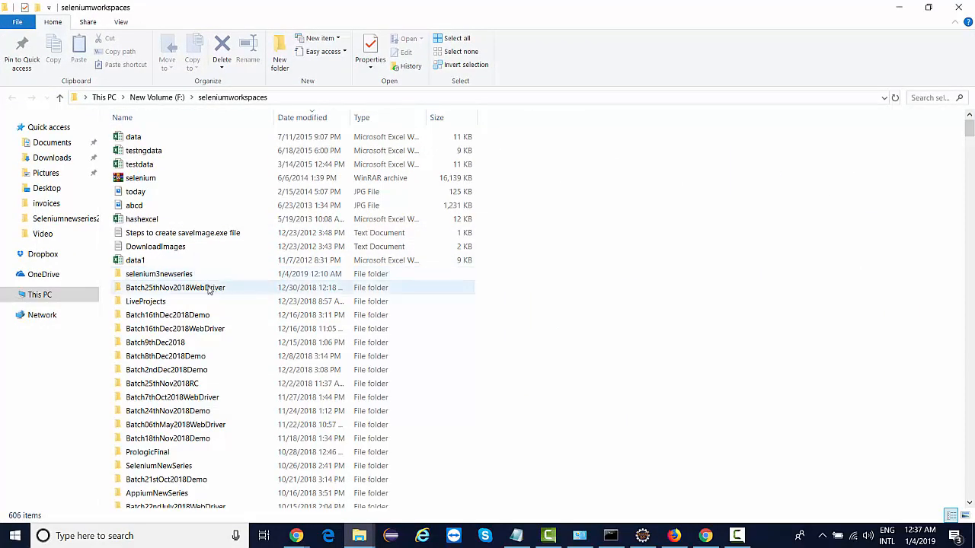
double_click(175, 286)
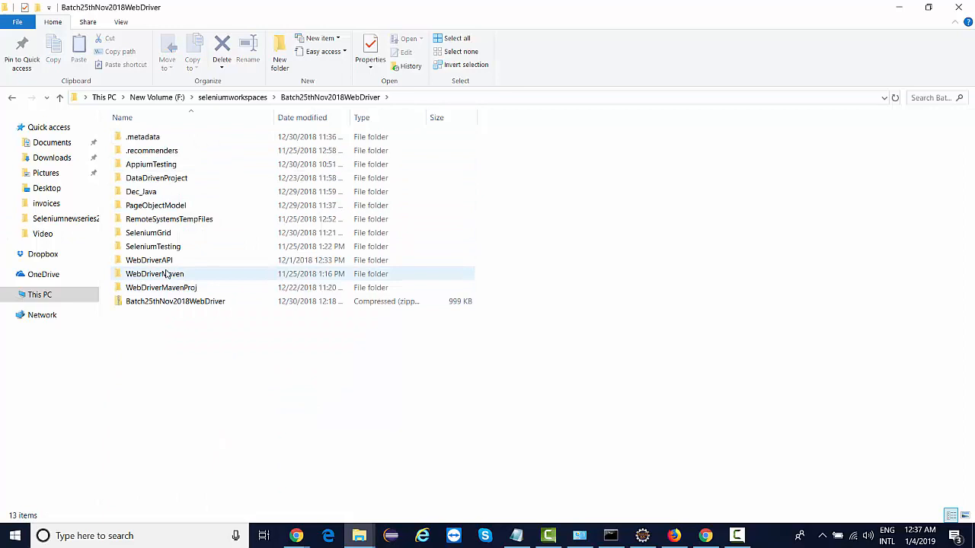
double_click(162, 286)
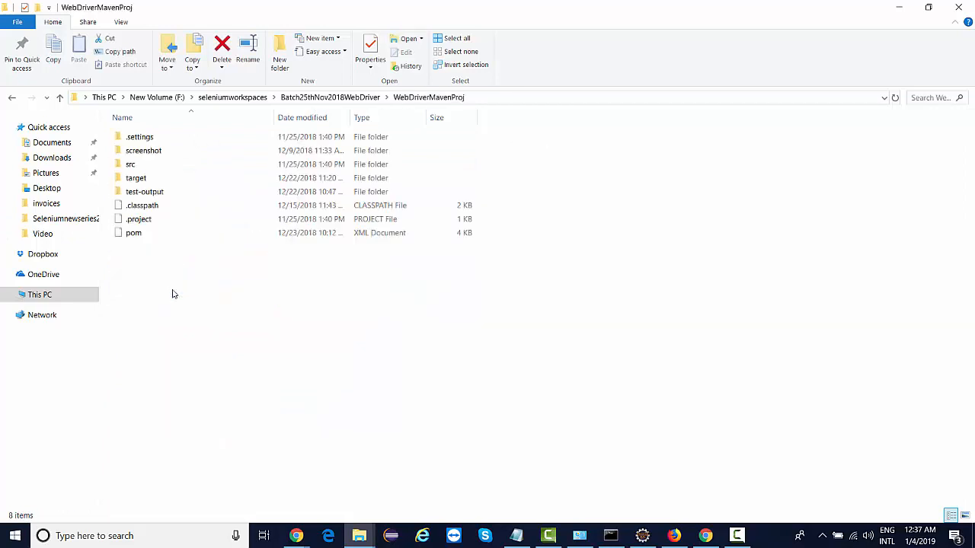
double_click(131, 164)
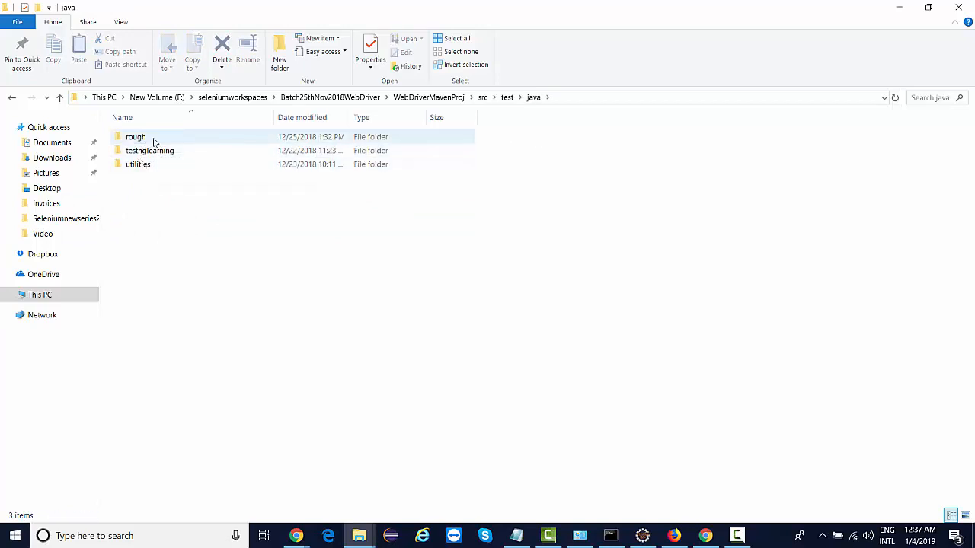
Open the older TestBrowsers.java in Notepad++ via Edit with Notepad++
right_click(147, 151)
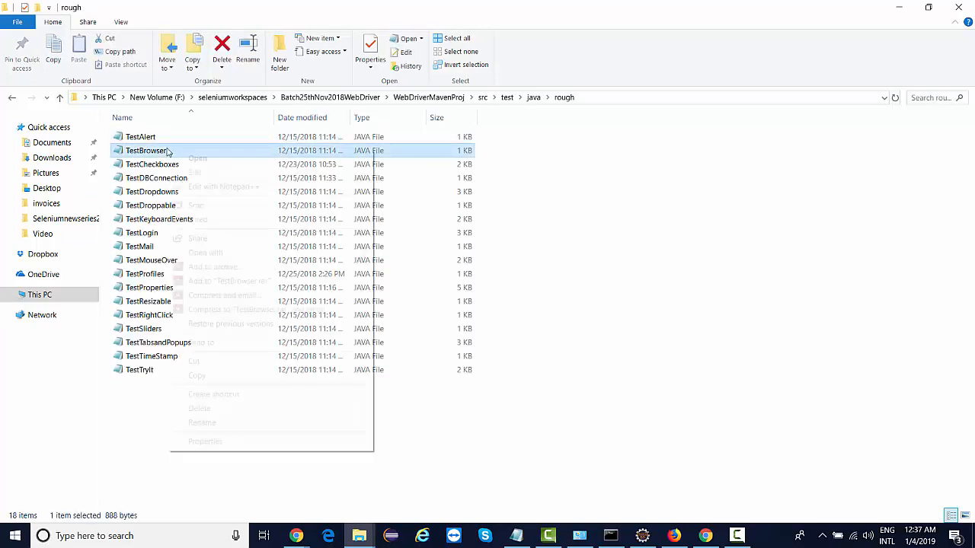
left_click(198, 159)
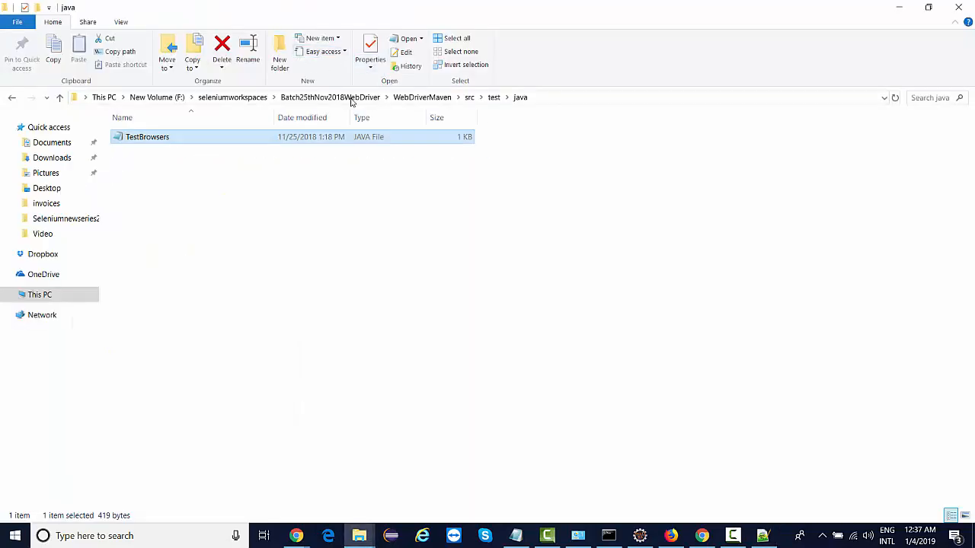
left_click(329, 97)
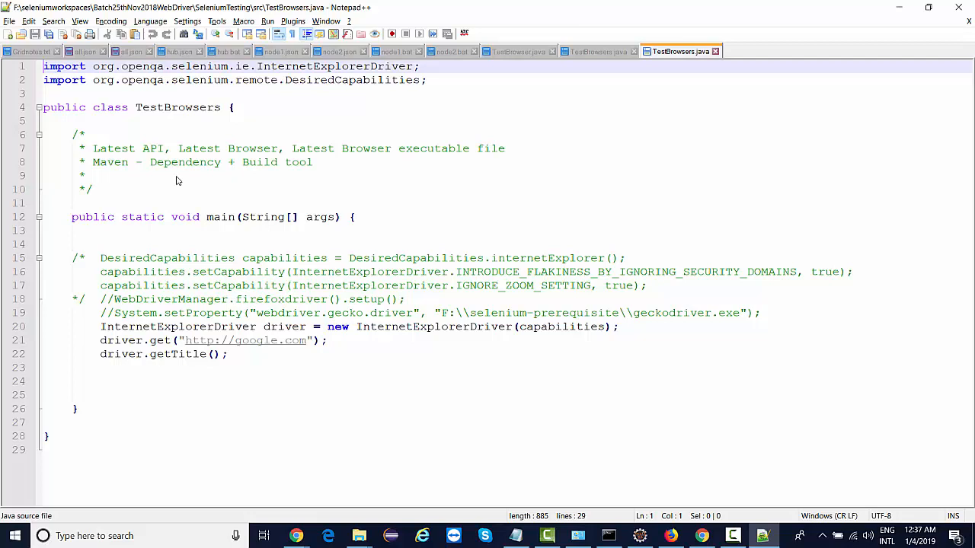
Copy the DesiredCapabilities line and two setCapability lines from the older TestBrowsers file
left_click(320, 216)
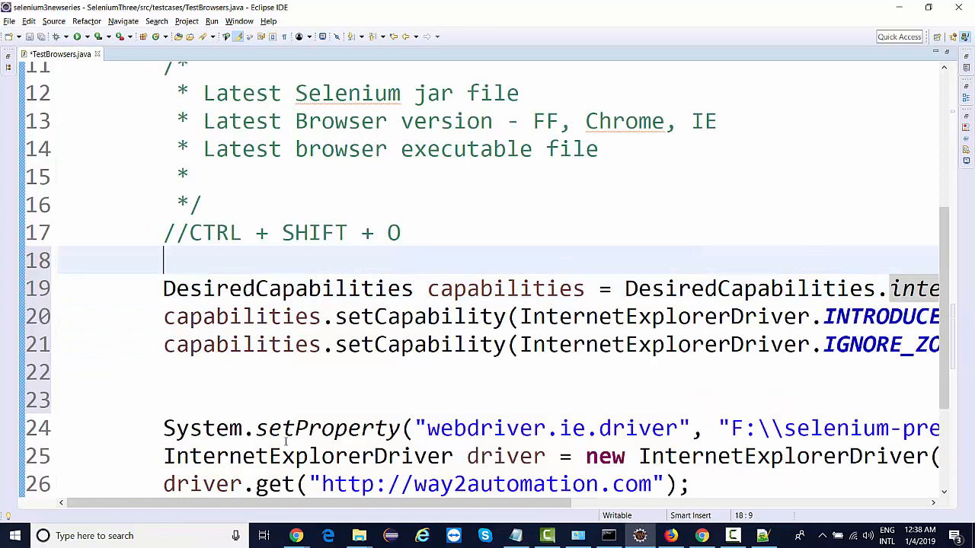
Review the pasted IE capabilities, highlighting the ignore-zoom setting and the capabilities variable uses
scroll("right", 3)
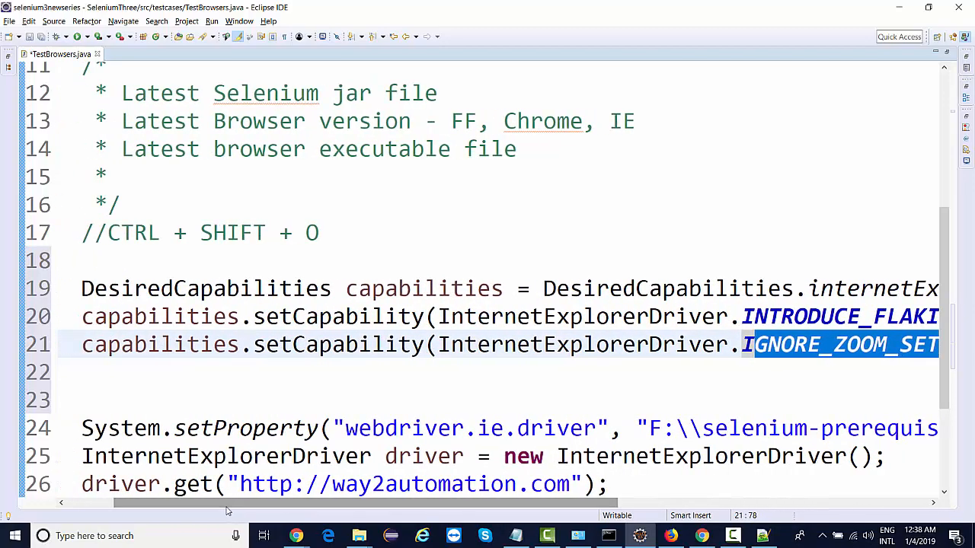
double_click(424, 288)
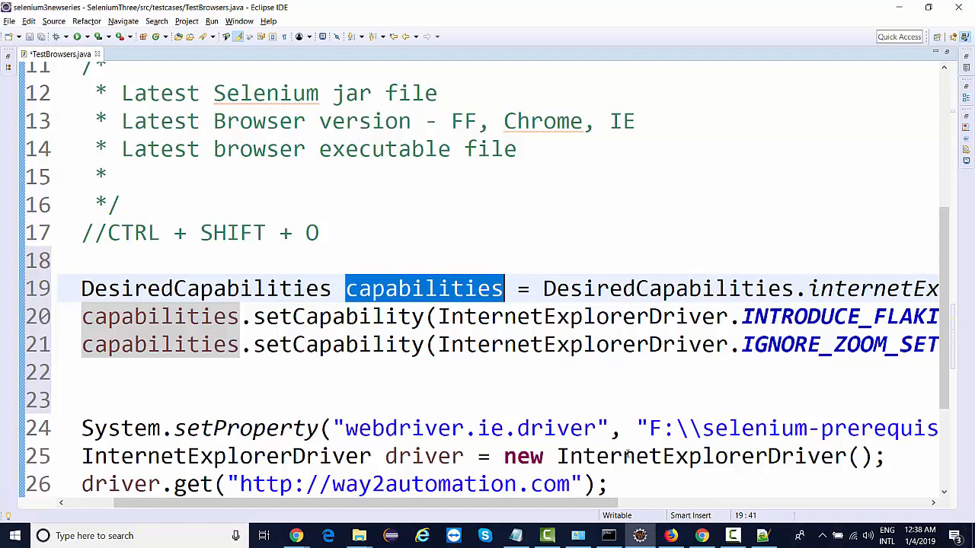
left_click(862, 457)
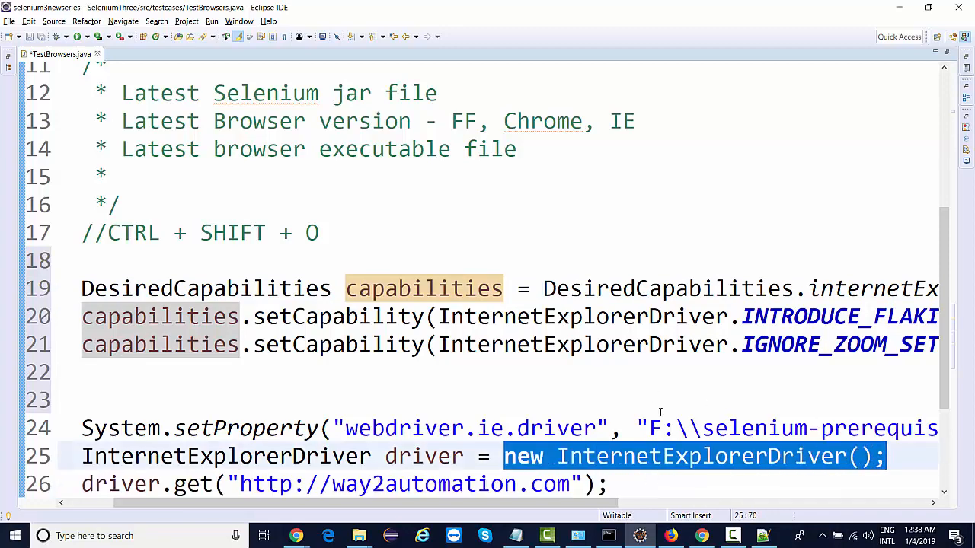
scroll("down", 3)
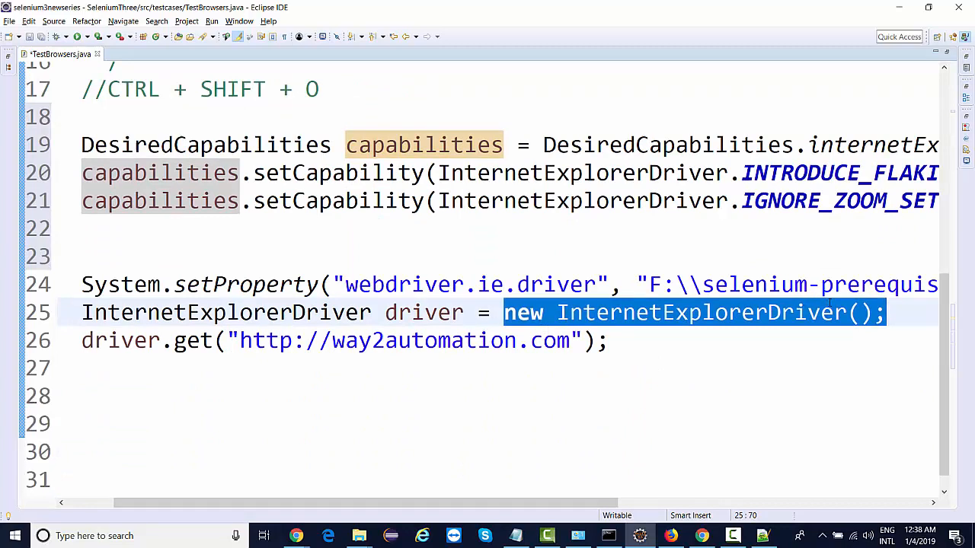
mouse_move(837, 312)
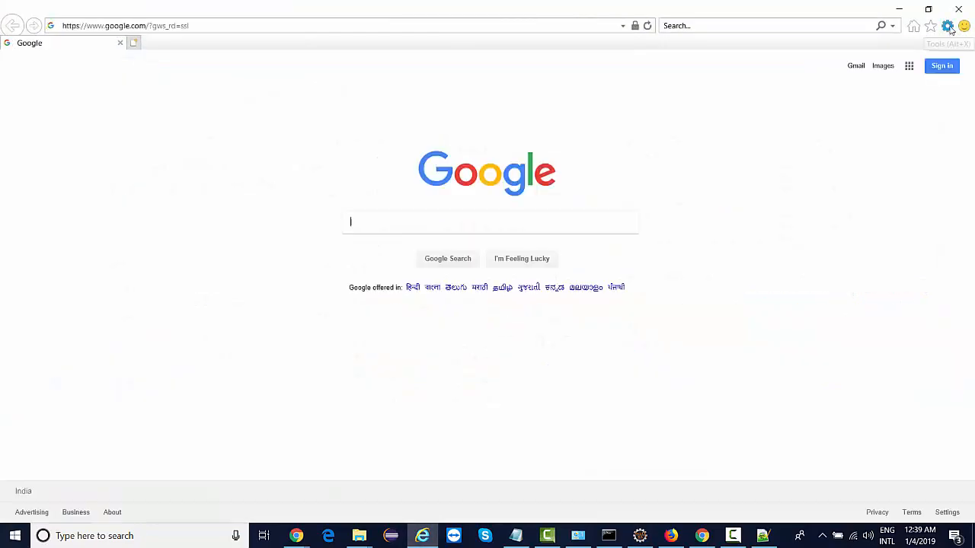
Check Enable Protected Mode for the Internet, Local intranet and Trusted sites zones in Internet Options
left_click(948, 25)
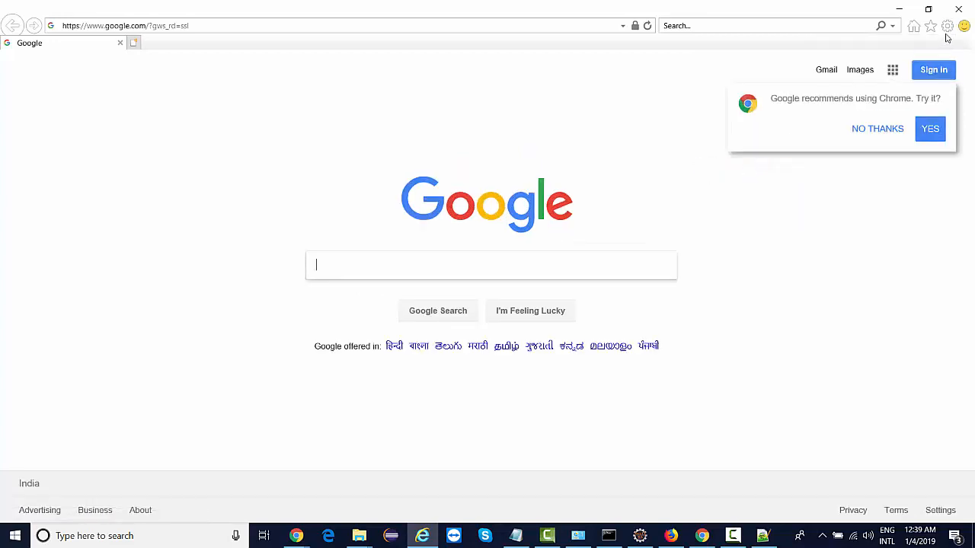
left_click(948, 25)
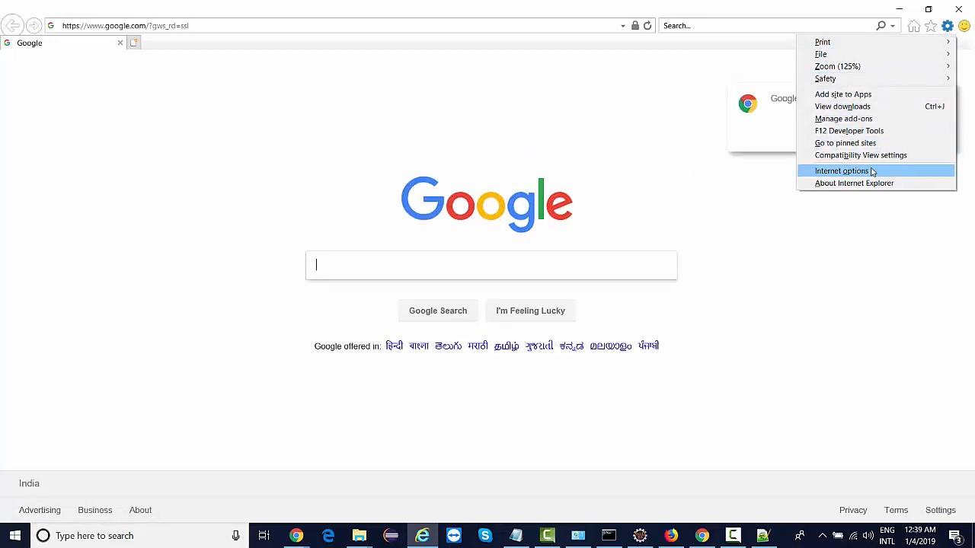
left_click(841, 171)
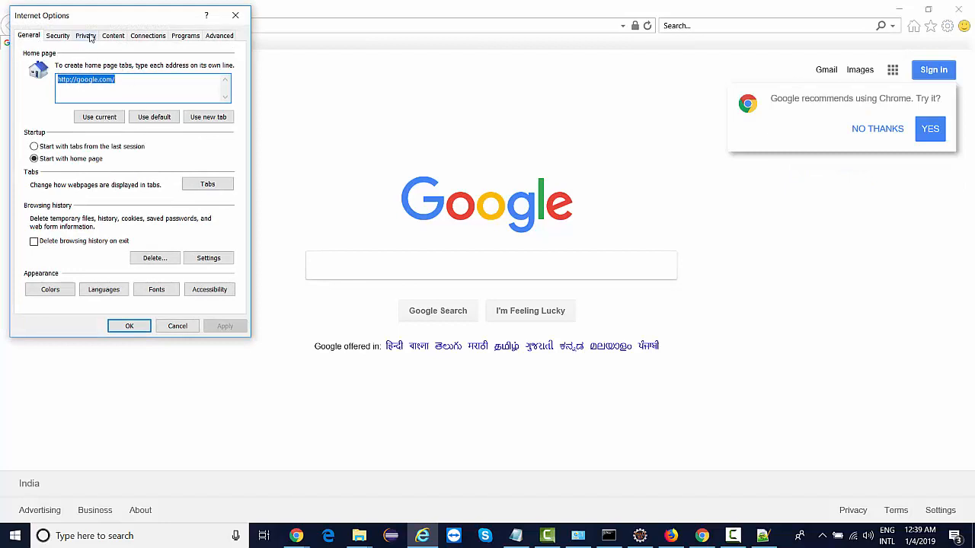
left_click(58, 35)
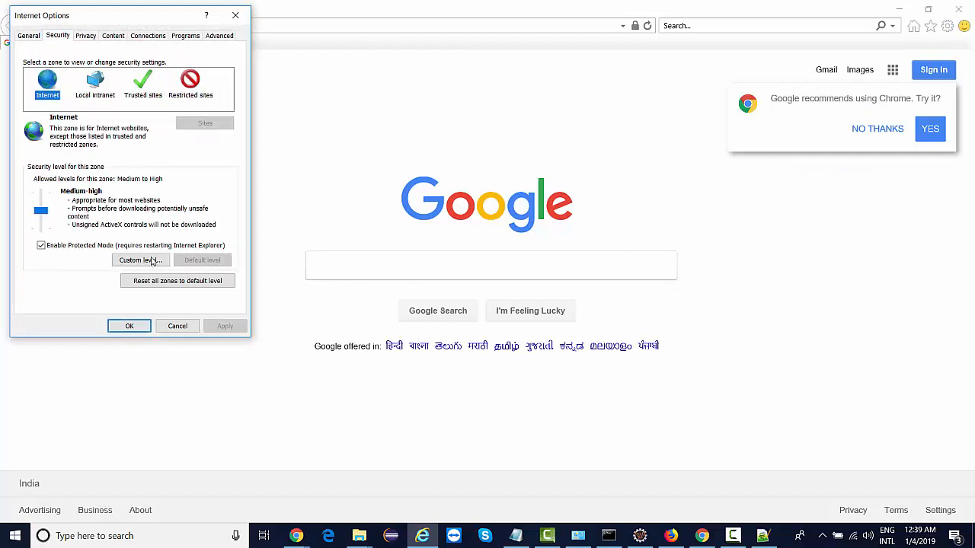
left_click(143, 83)
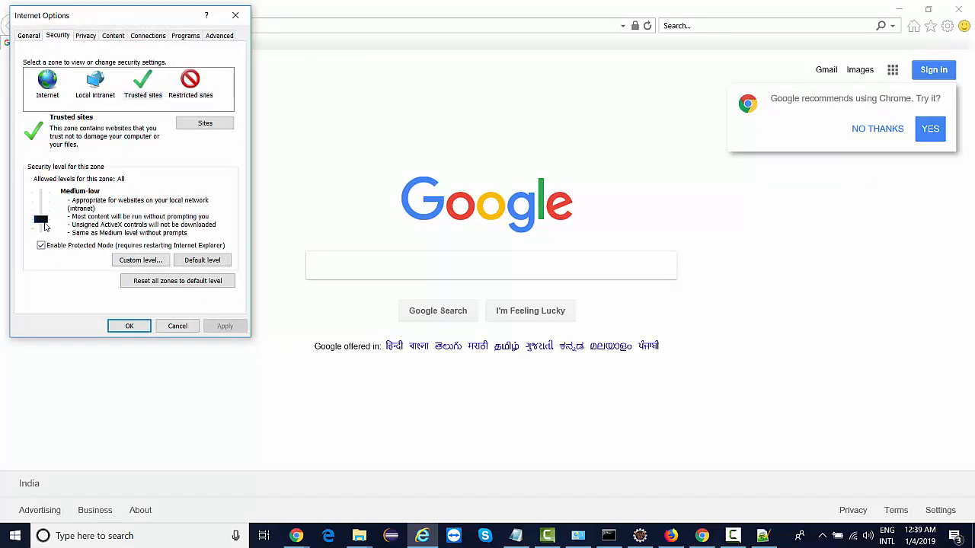
left_click(95, 84)
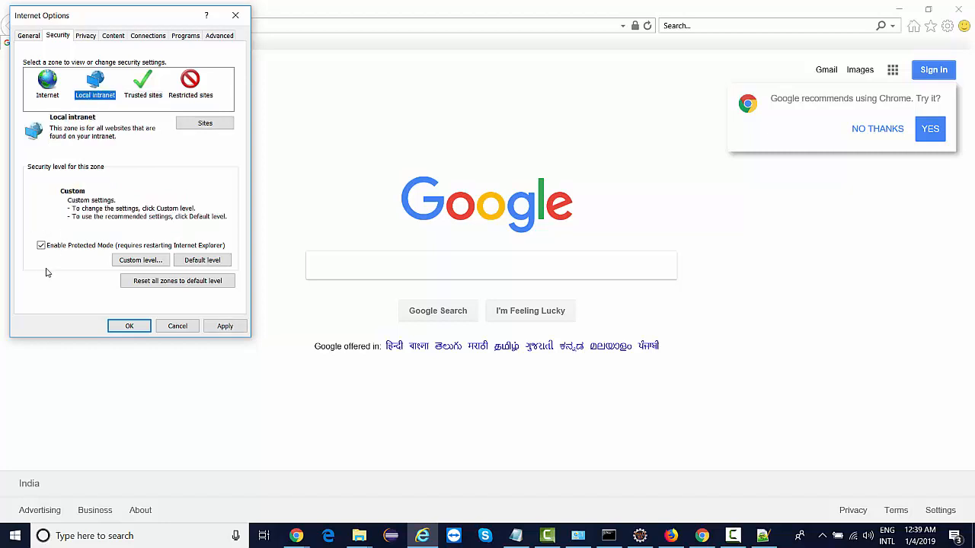
left_click(41, 243)
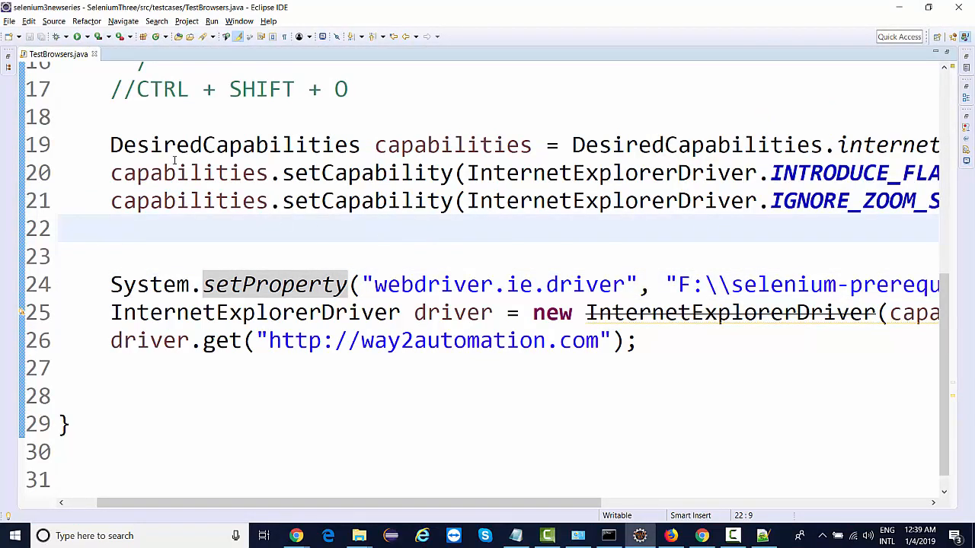
Block-comment the three DesiredCapabilities lines and the capabilities constructor argument
left_click_drag(110, 144, 110, 229)
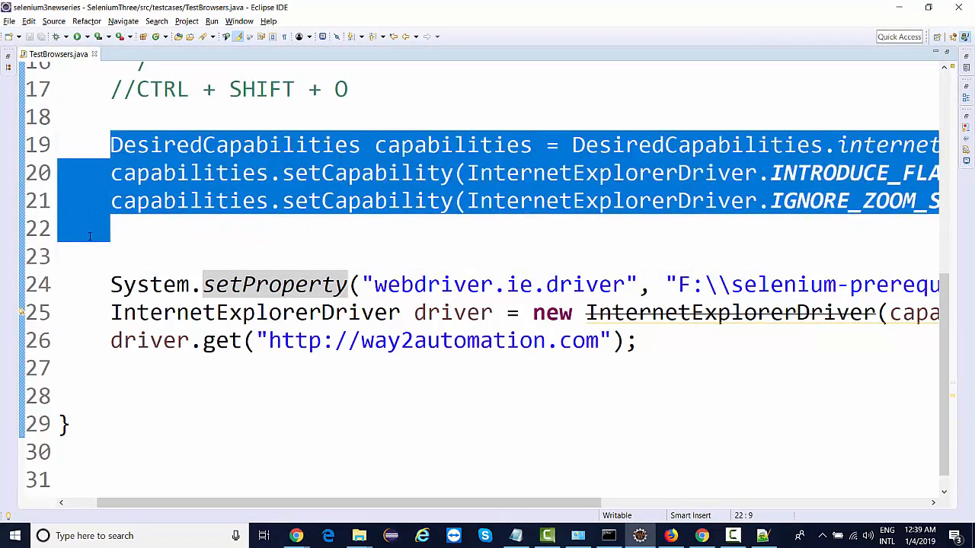
key("ctrl+shift+/")
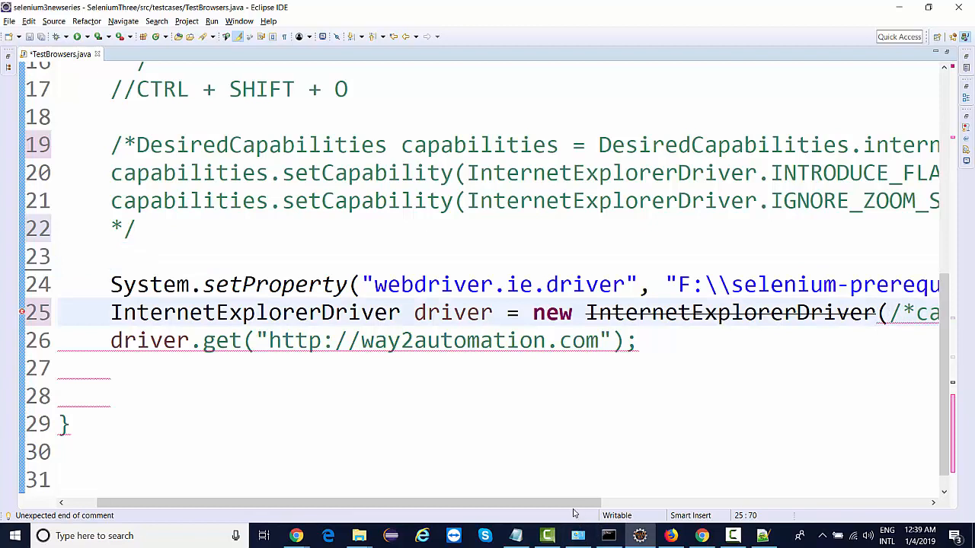
scroll("right", 3)
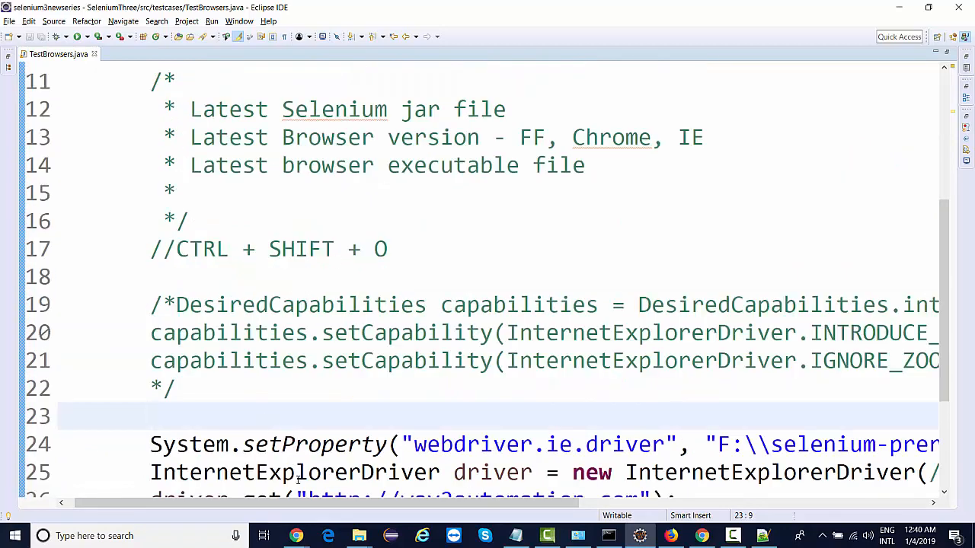
Change the driver declaration and constructor to EdgeDriver with its import
scroll("down", 3)
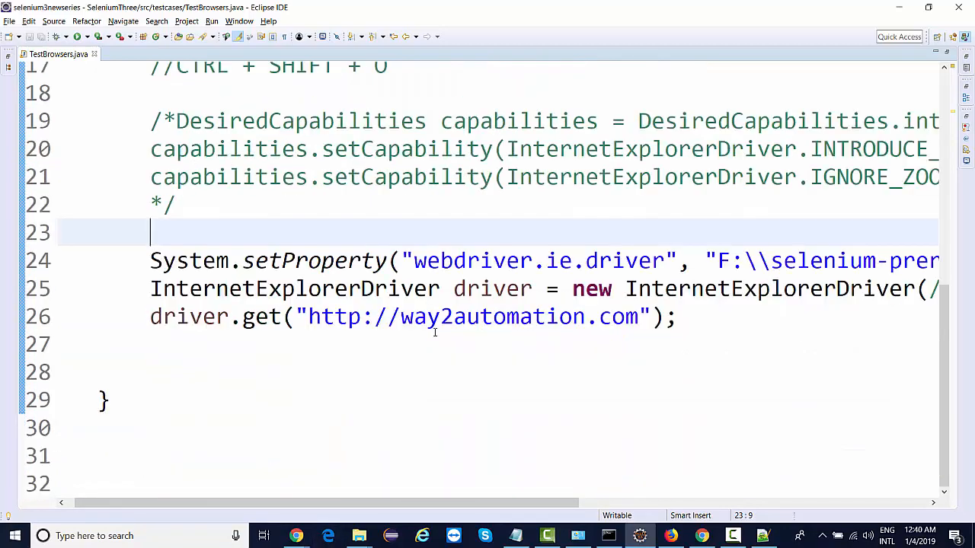
key("ctrl+/")
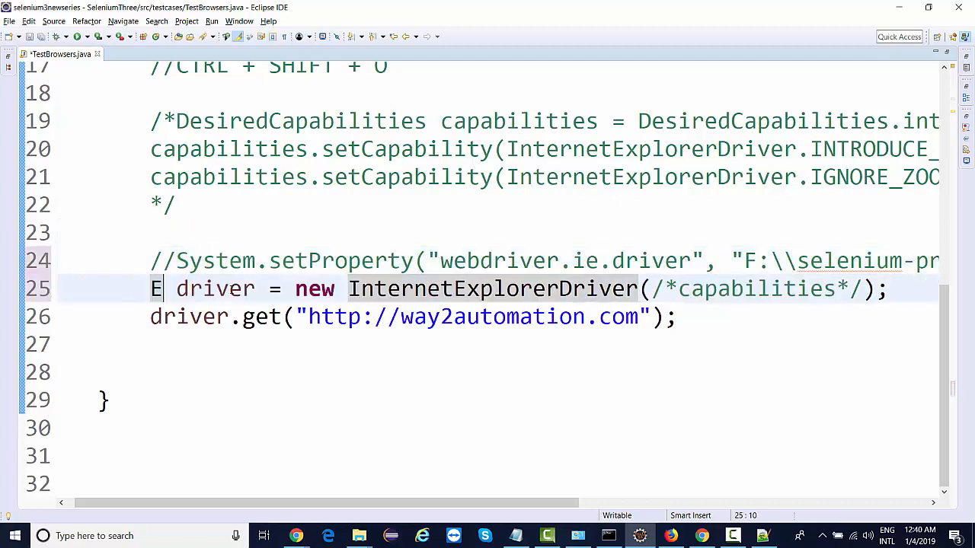
type("dgeDriver")
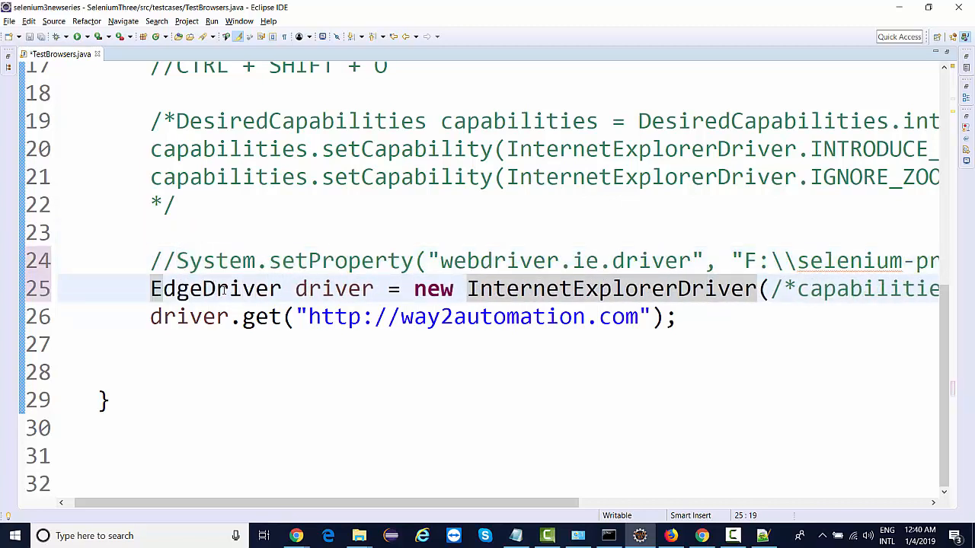
double_click(216, 290)
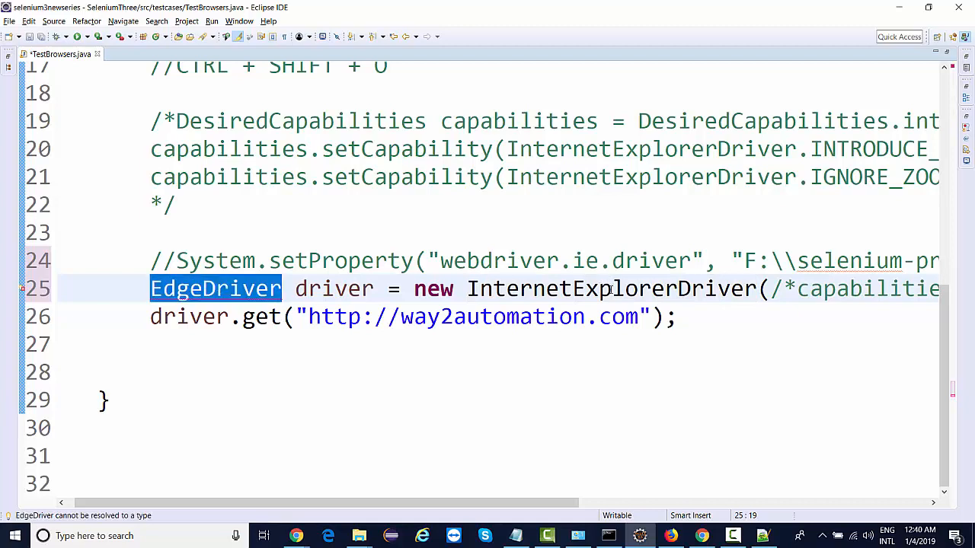
type("EdgeDriver")
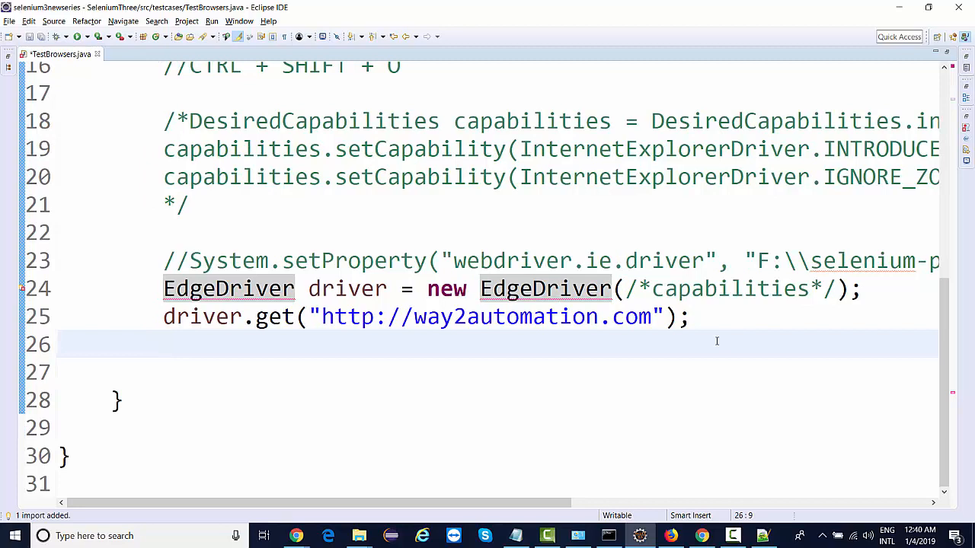
Run the test and read the console error about the unset webdriver.edge.driver property
key("ctrl+s")
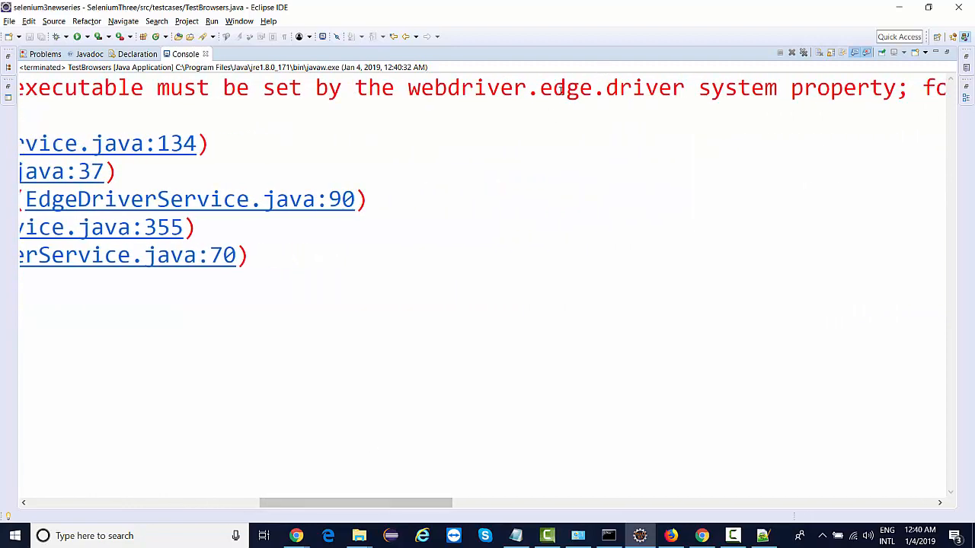
double_click(565, 86)
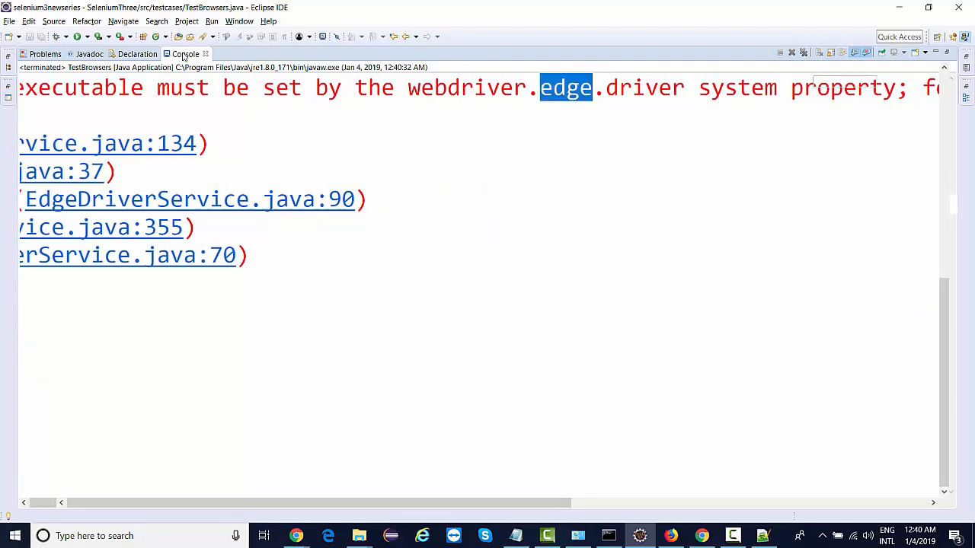
left_click(58, 55)
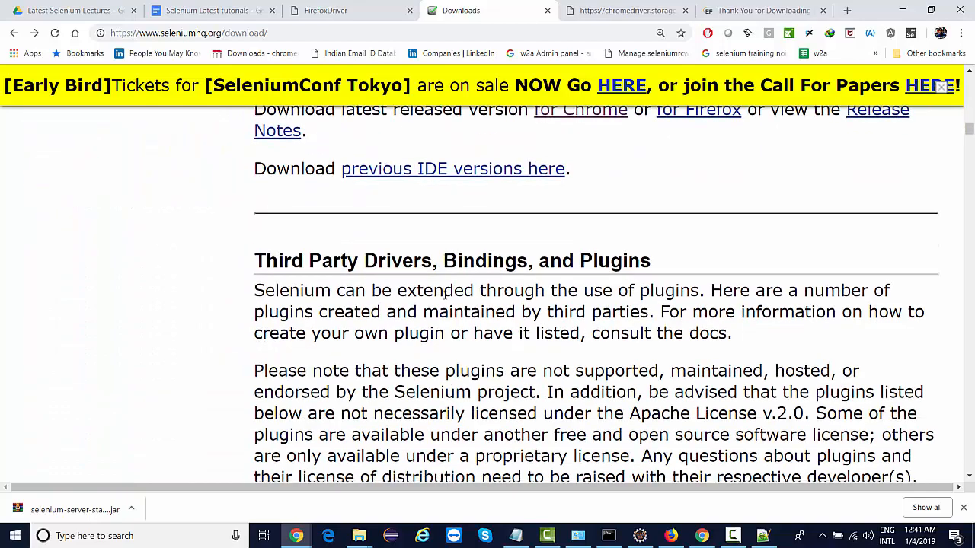
Go to the Microsoft Edge Driver page from Selenium's Third Party Drivers list
scroll("down", 3)
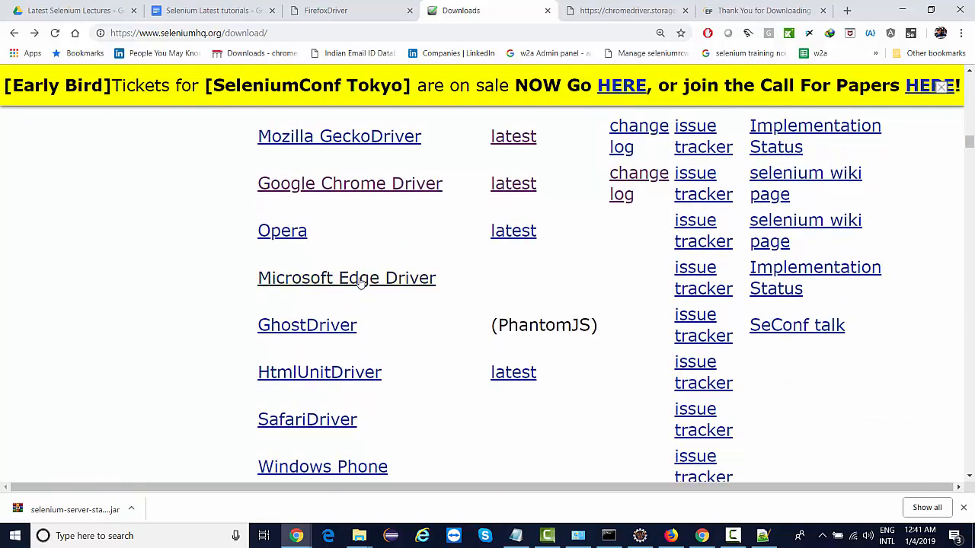
left_click(348, 278)
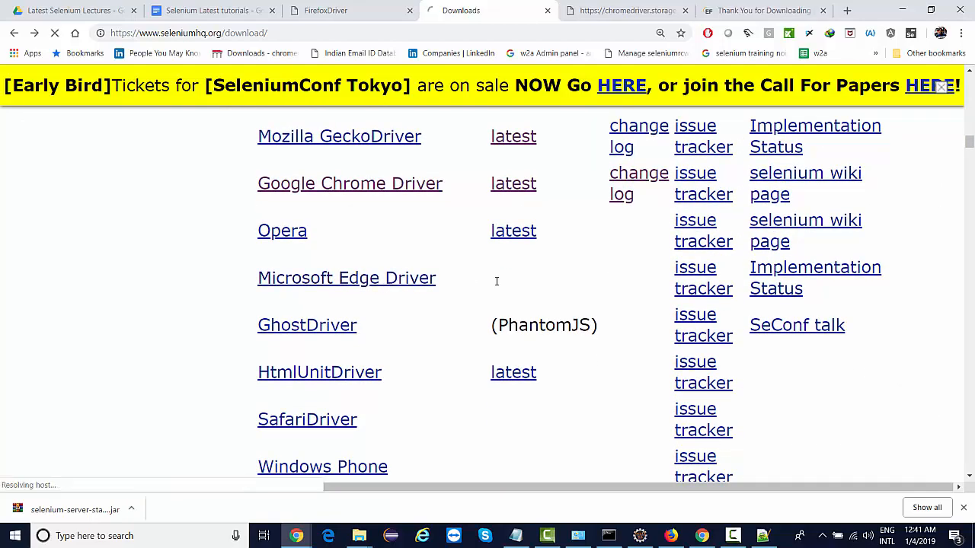
left_click(348, 277)
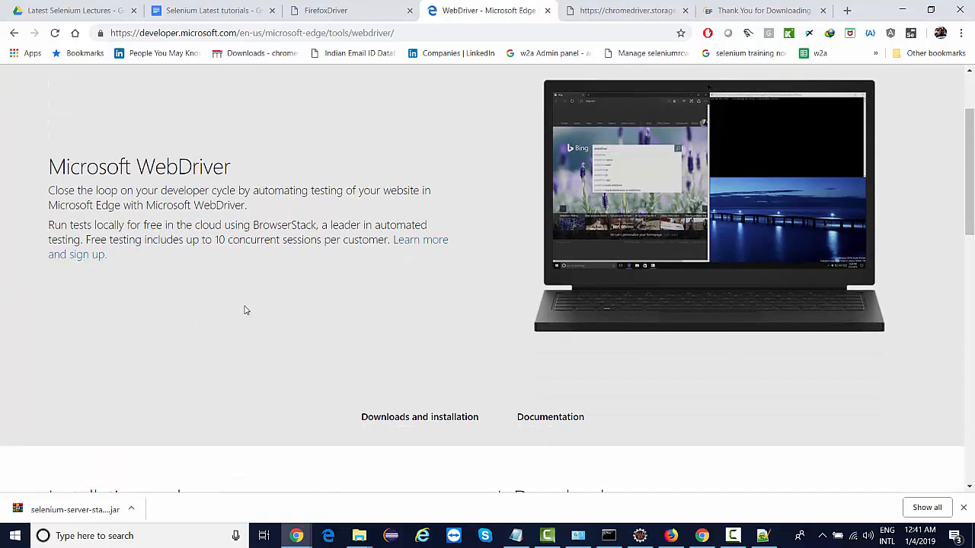
Find the Downloads section and start downloading the Release 17134 driver
scroll("down", 3)
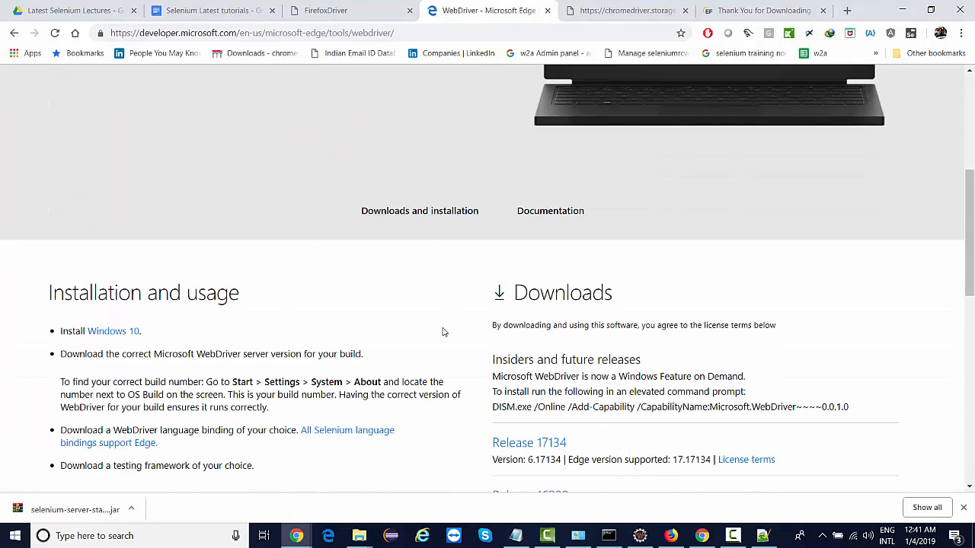
scroll("down", 3)
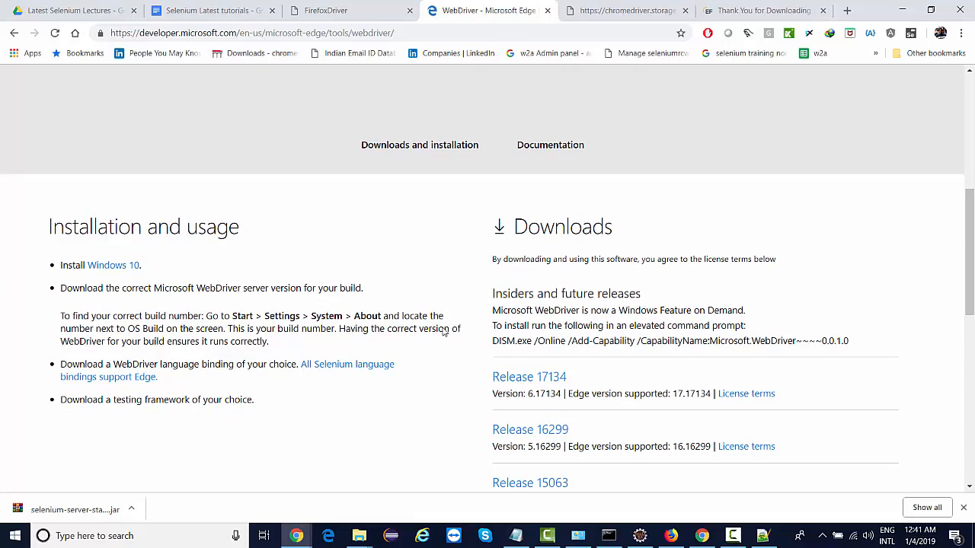
scroll("down", 3)
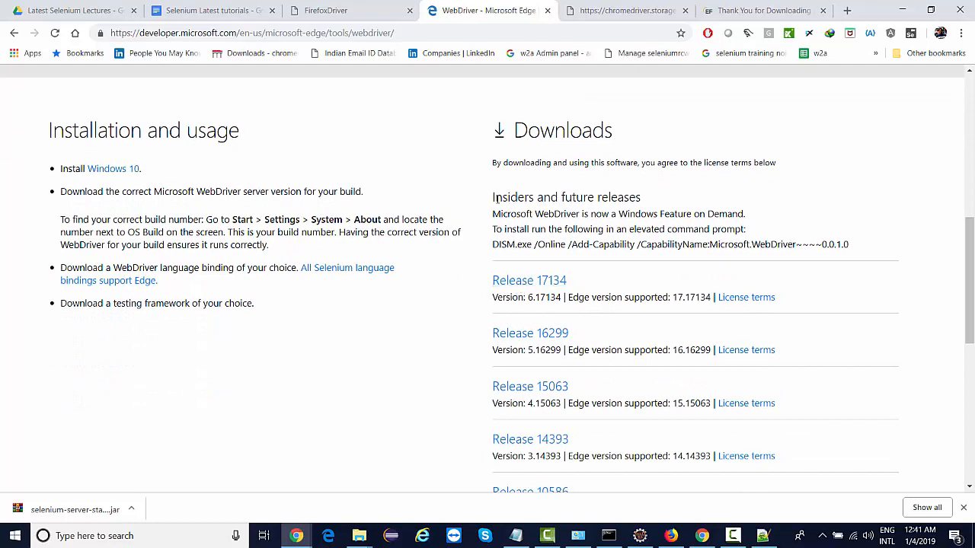
left_click_drag(494, 213, 618, 229)
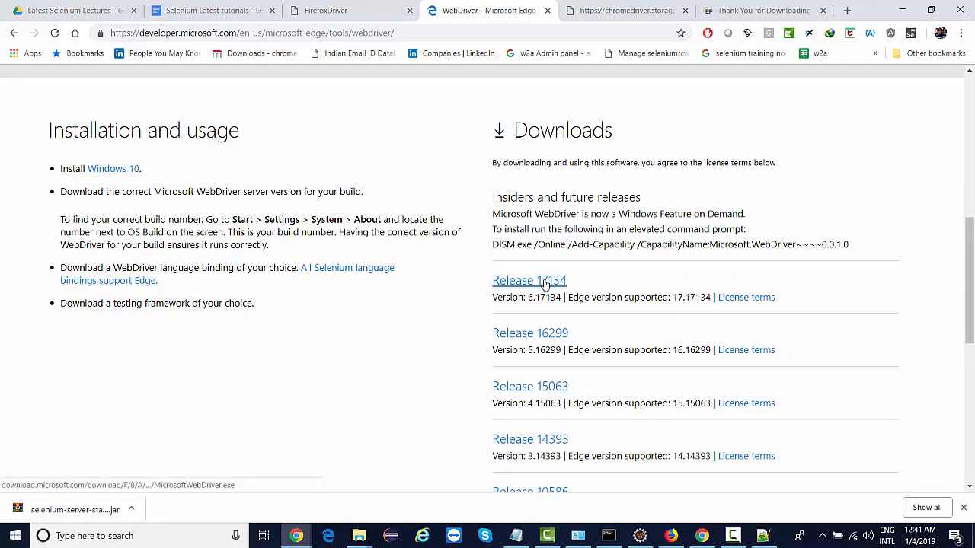
left_click(529, 280)
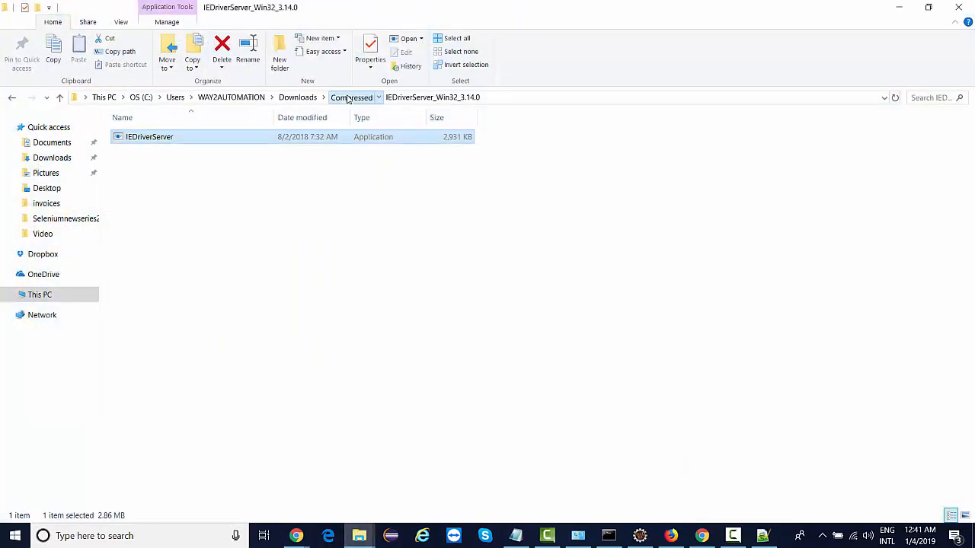
Move up from the IEDriverServer folder to the Compressed downloads folder
left_click(350, 98)
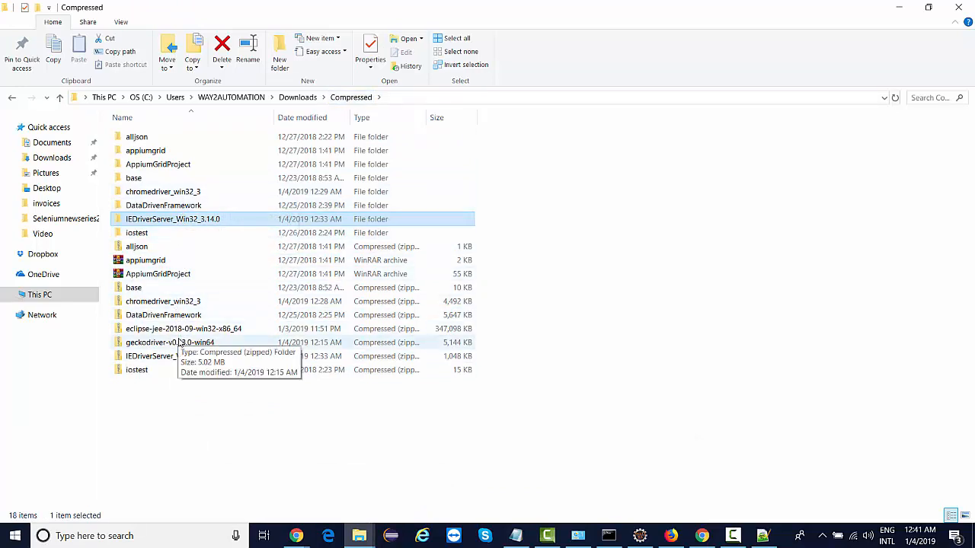
mouse_move(177, 240)
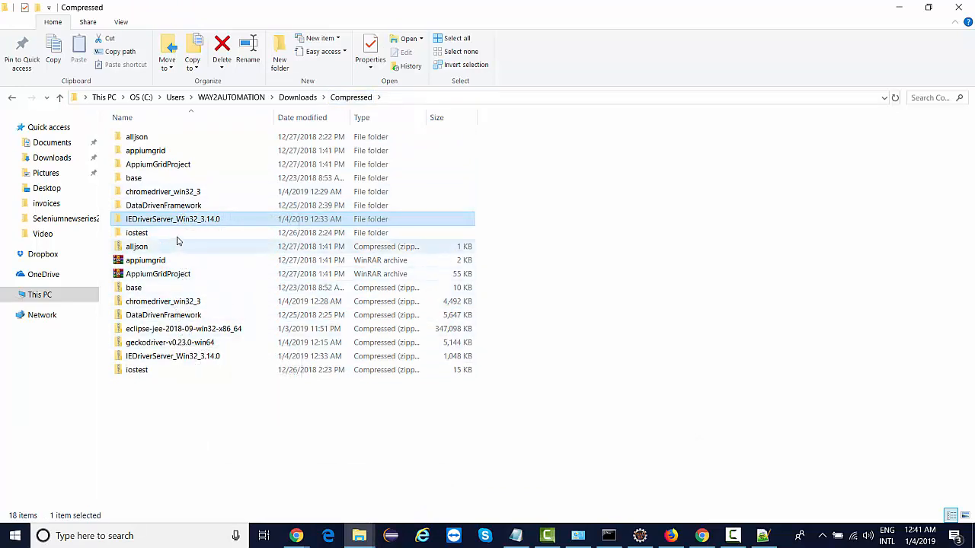
left_click(485, 9)
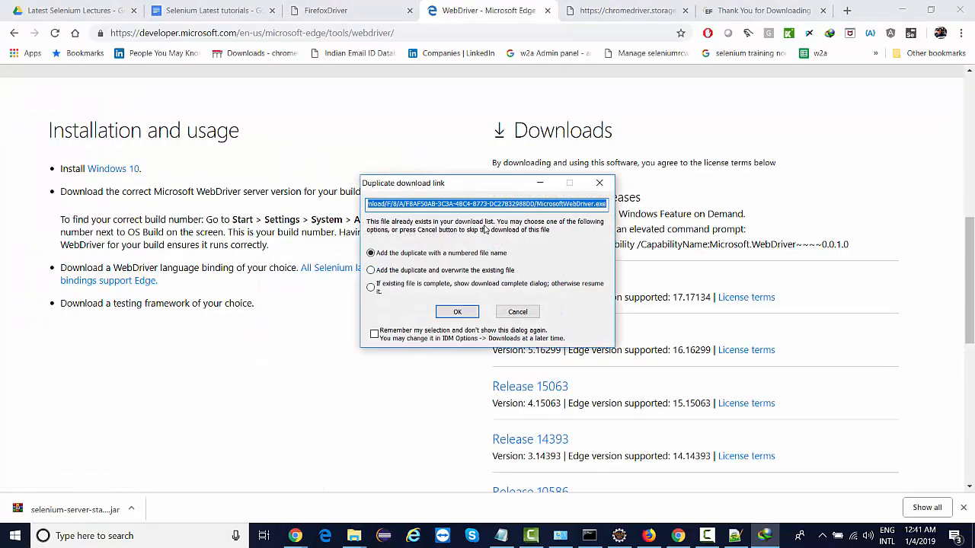
mouse_move(515, 280)
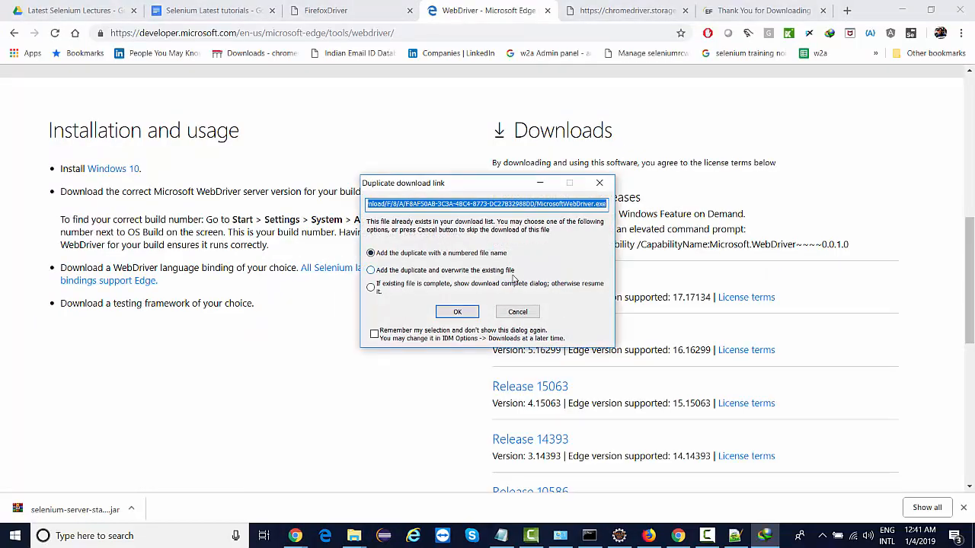
Reuse the already downloaded MicrosoftWebDriver.exe for Release 17134 and show its Programs folder
left_click(457, 310)
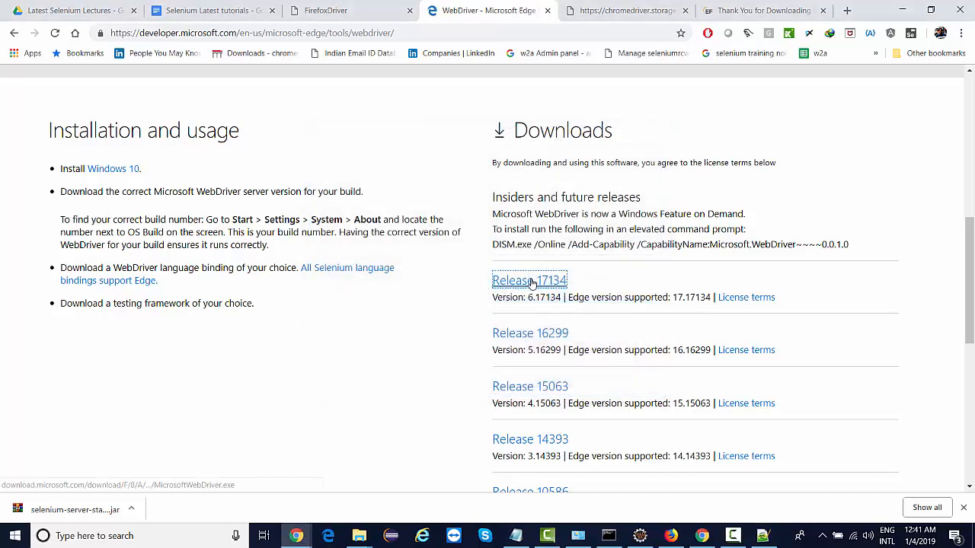
left_click(530, 281)
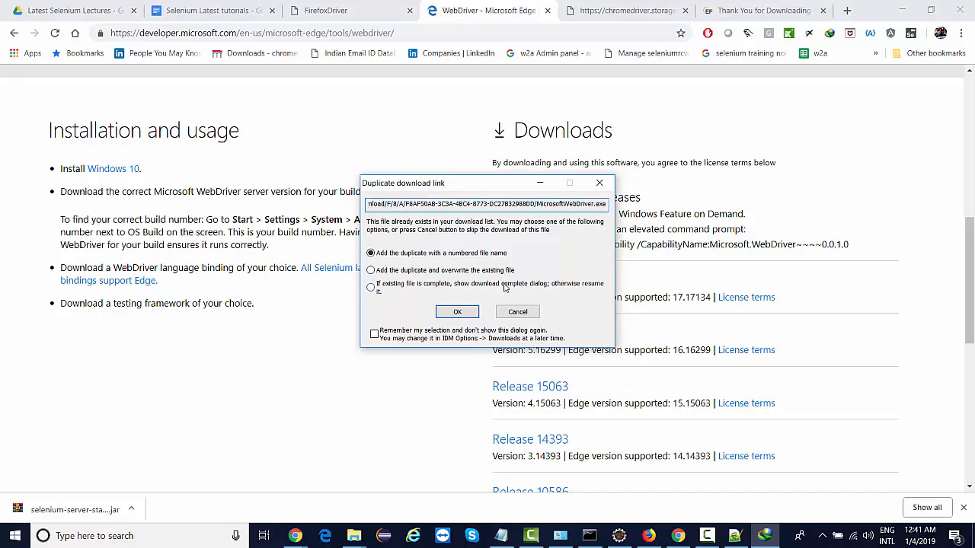
left_click(457, 311)
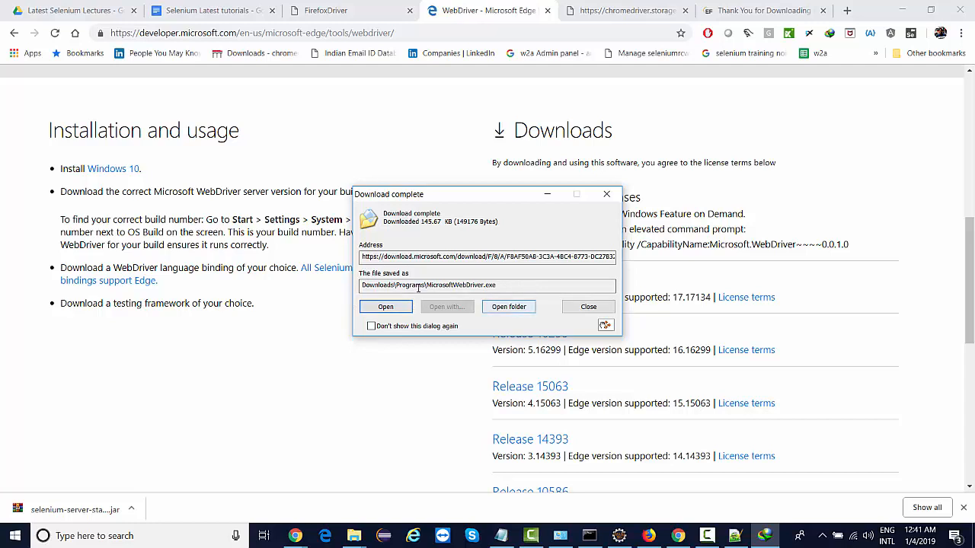
double_click(410, 285)
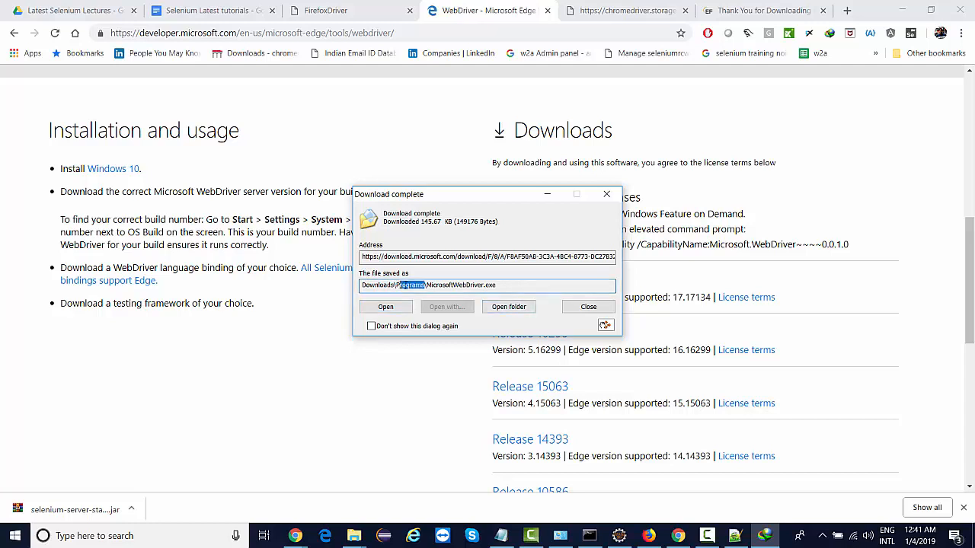
left_click(588, 306)
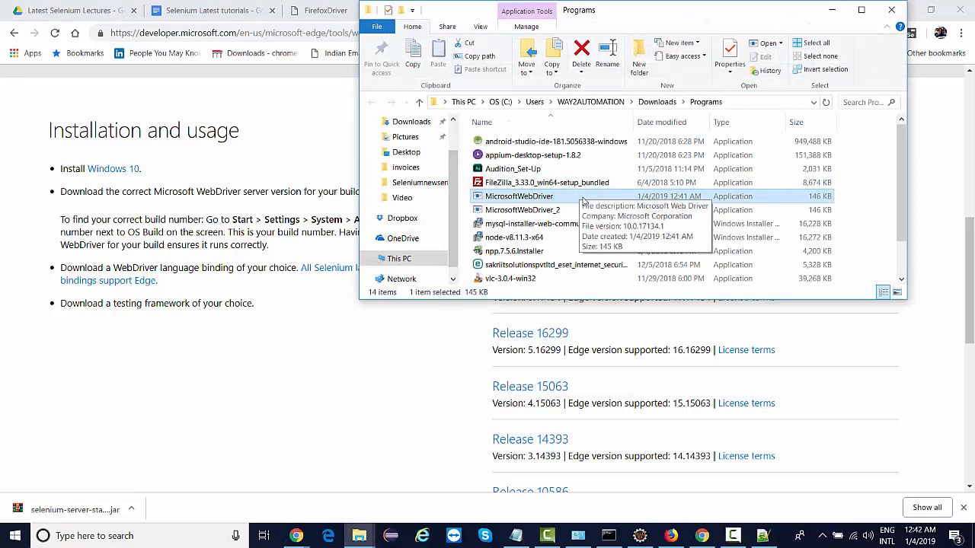
mouse_move(578, 197)
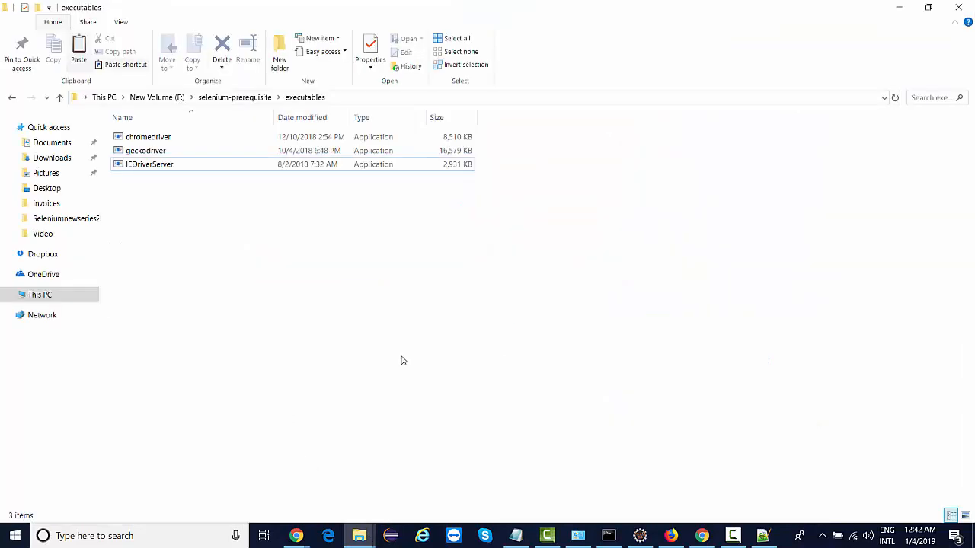
Paste MicrosoftWebDriver into F:\selenium-prerequisite\executables beside the other browser drivers
left_click(158, 177)
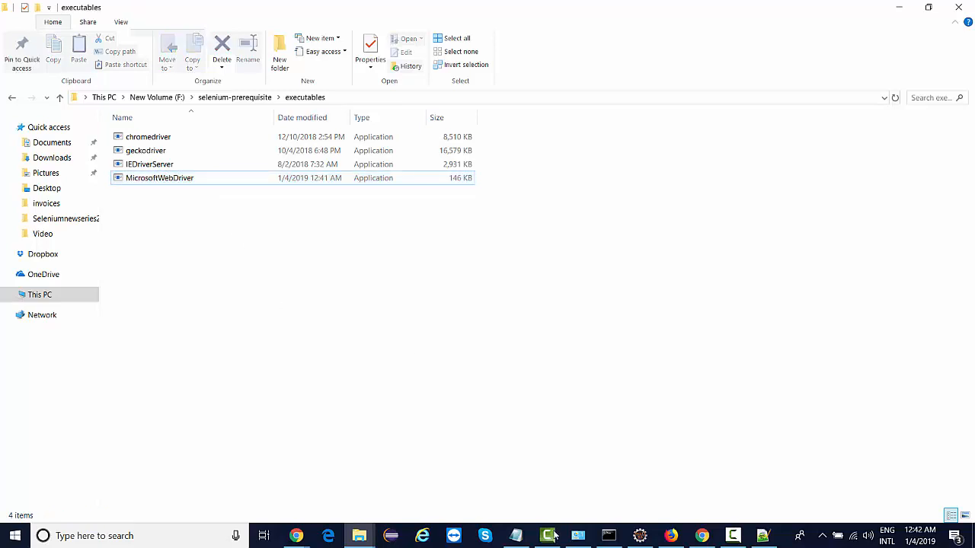
left_click(546, 537)
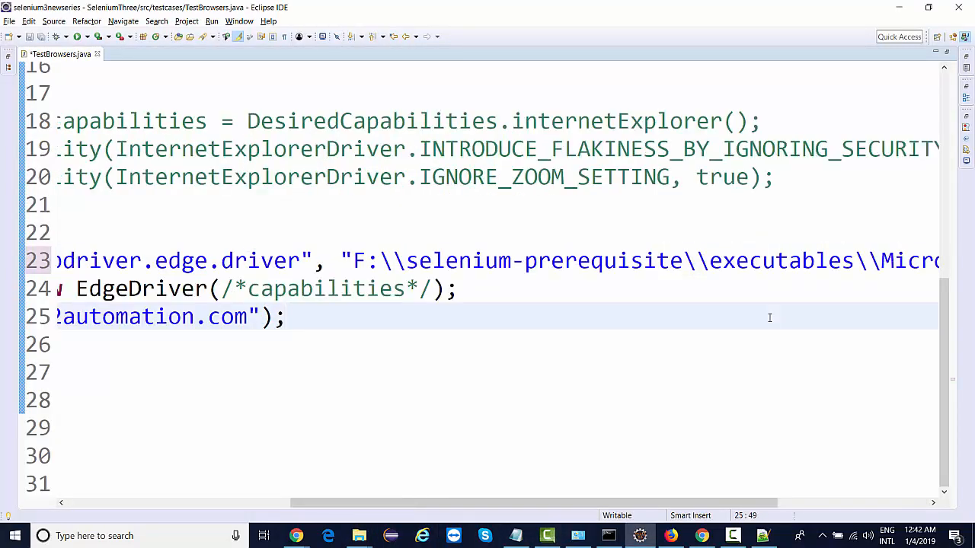
Run the test with webdriver.edge.driver set to MicrosoftWebDriver.exe so Edge loads way2automation.com
key("ctrl+s")
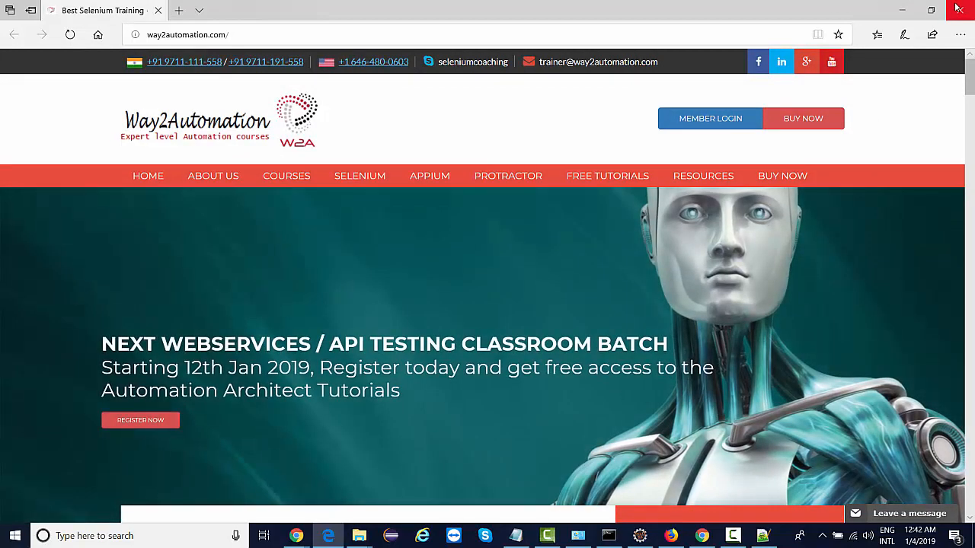
left_click(547, 537)
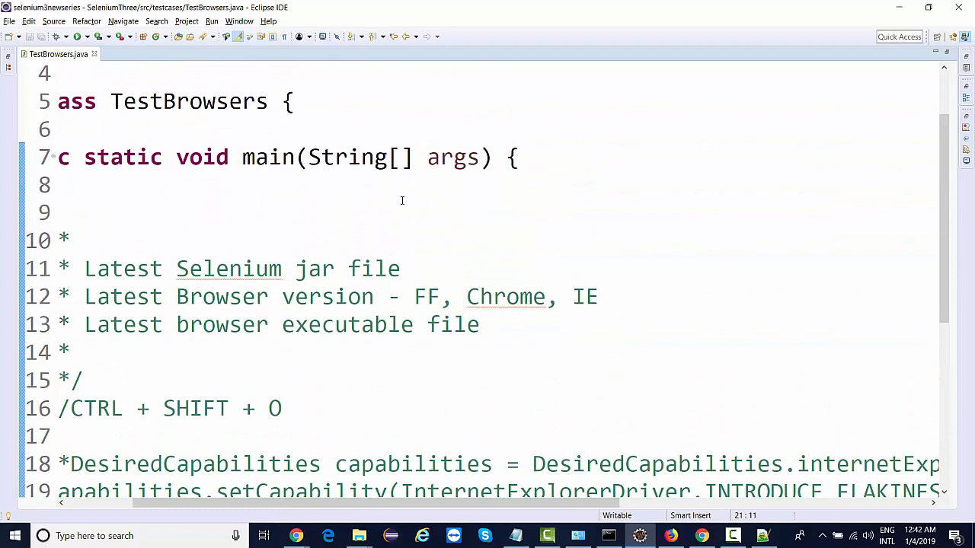
Append ', Edge' to the 'Latest Browser version' comment after FF, Chrome and IE
type(",")
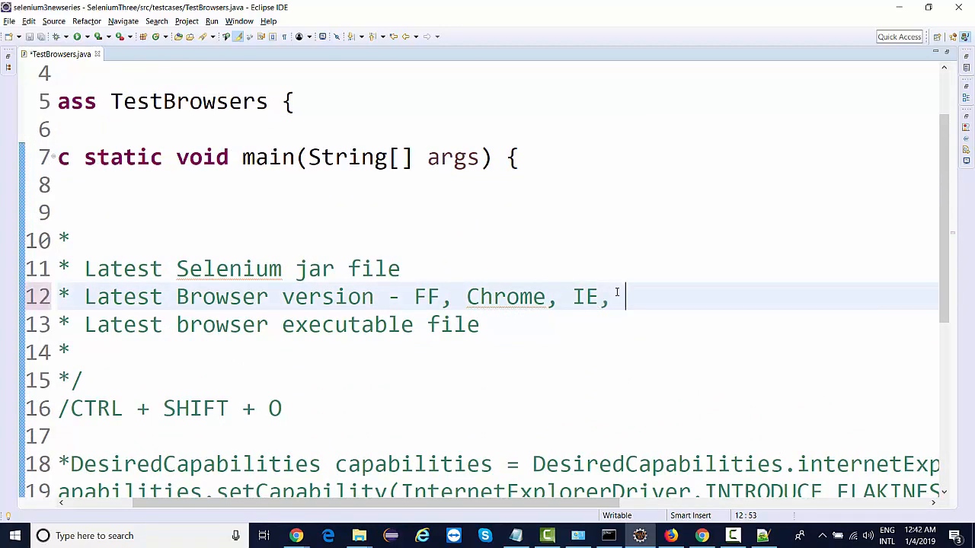
type("Edge")
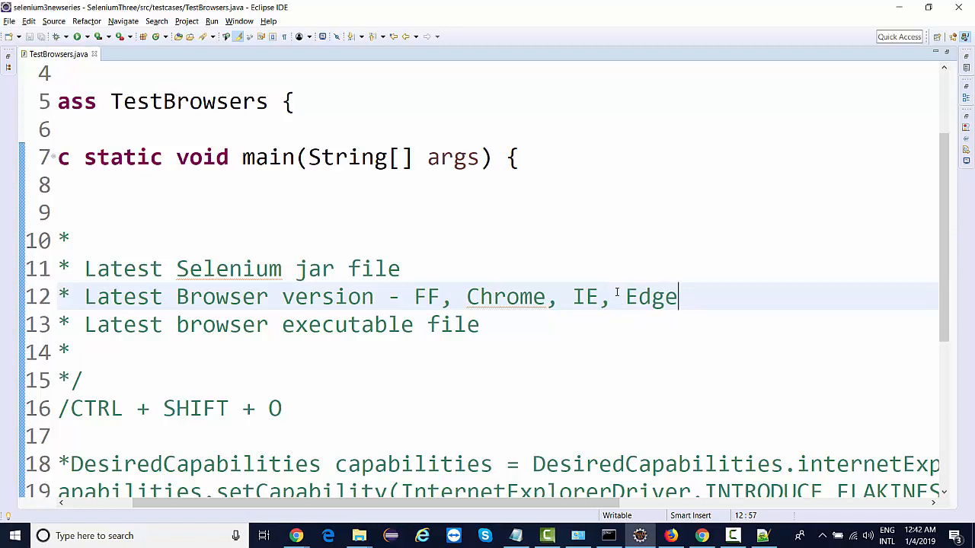
scroll("down", 3)
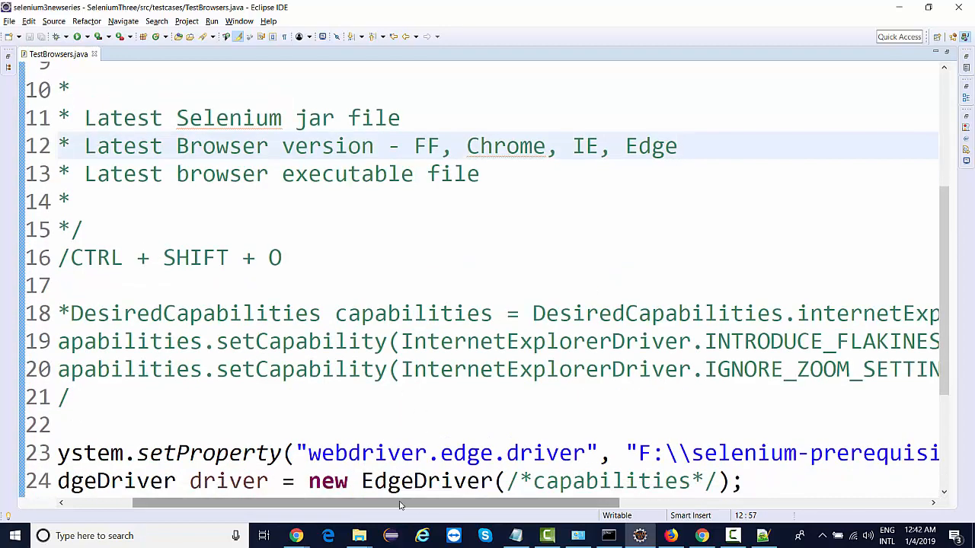